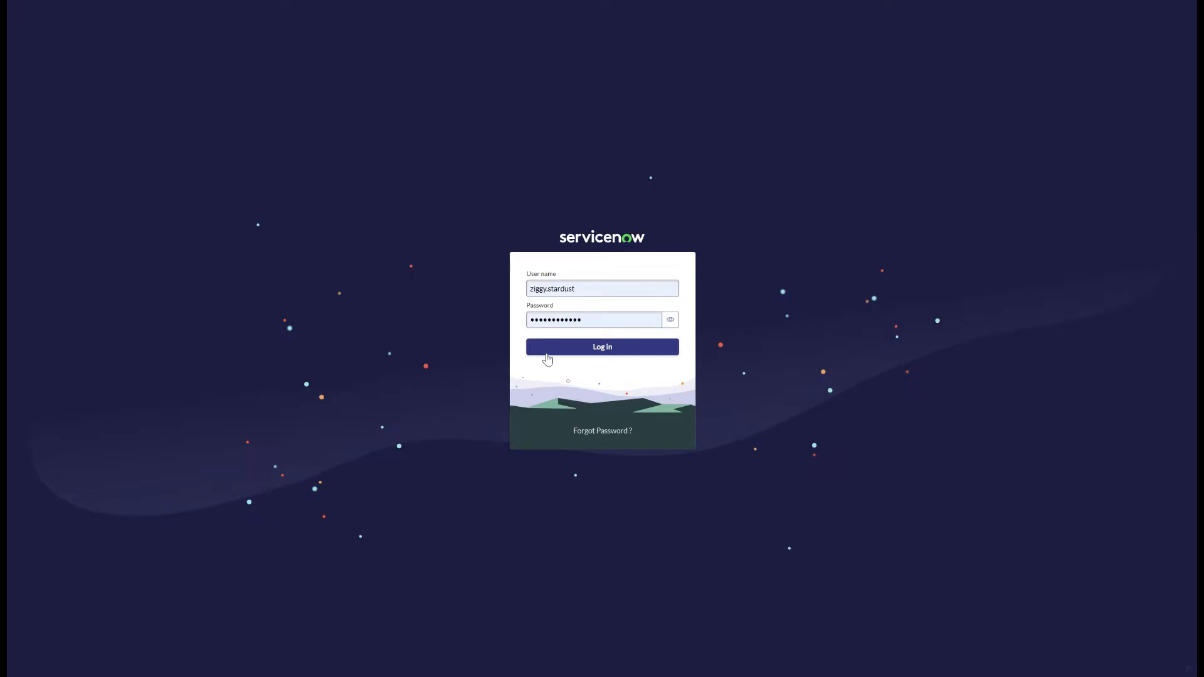
Step: Log in to the instance and review the shared admin dashboard on Admin Home
left_click(602, 346)
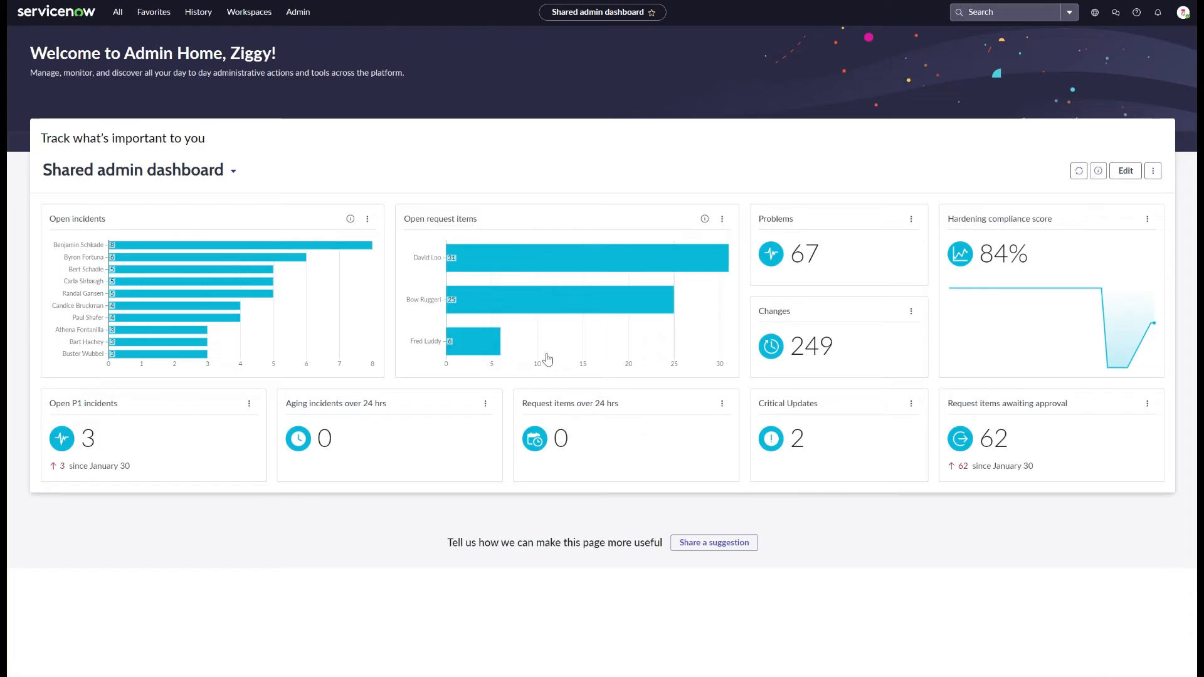
scroll("down", 3)
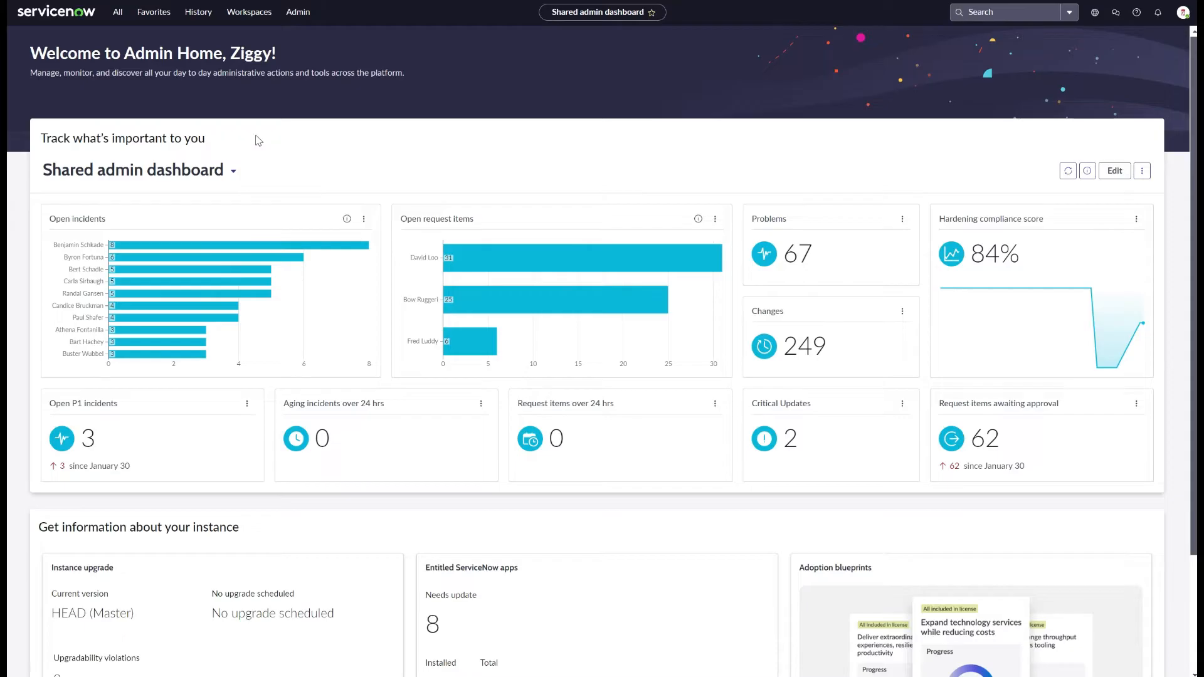
left_click(117, 11)
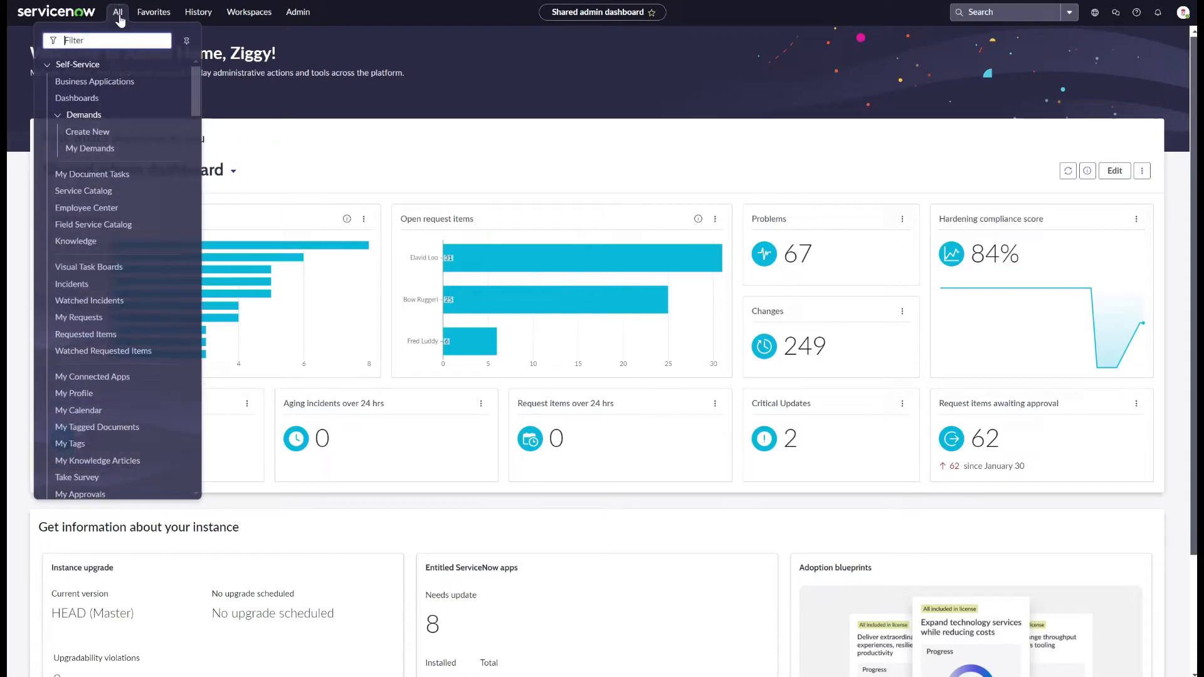
type("platform")
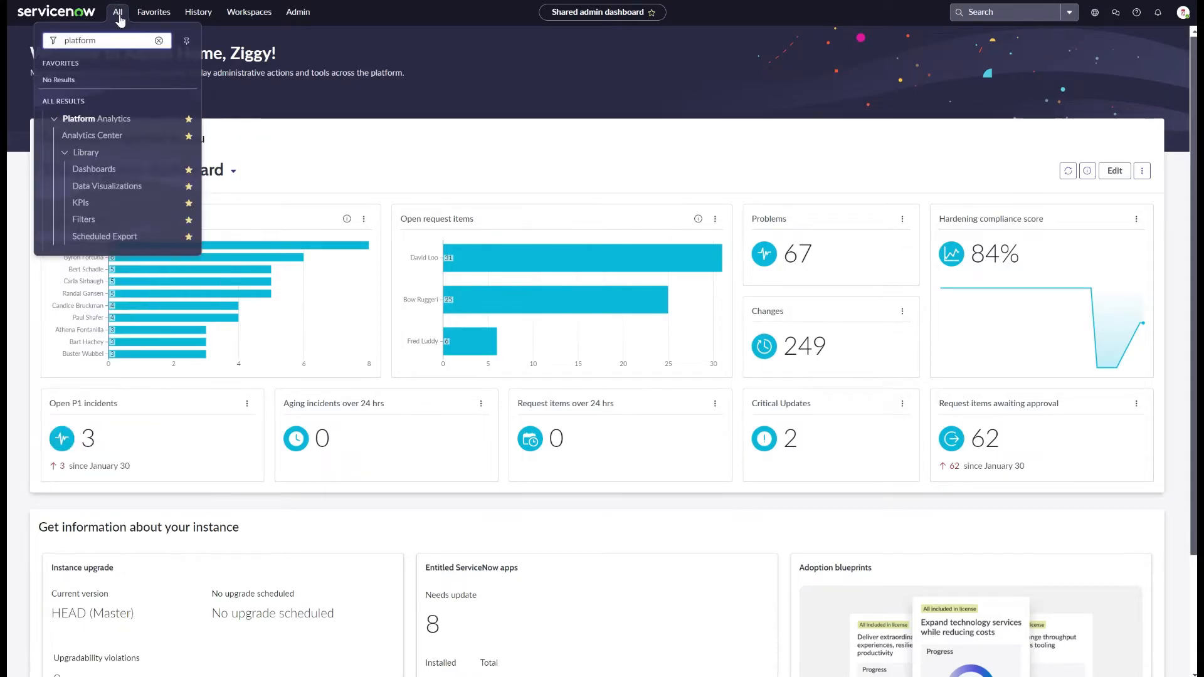
mouse_move(103, 216)
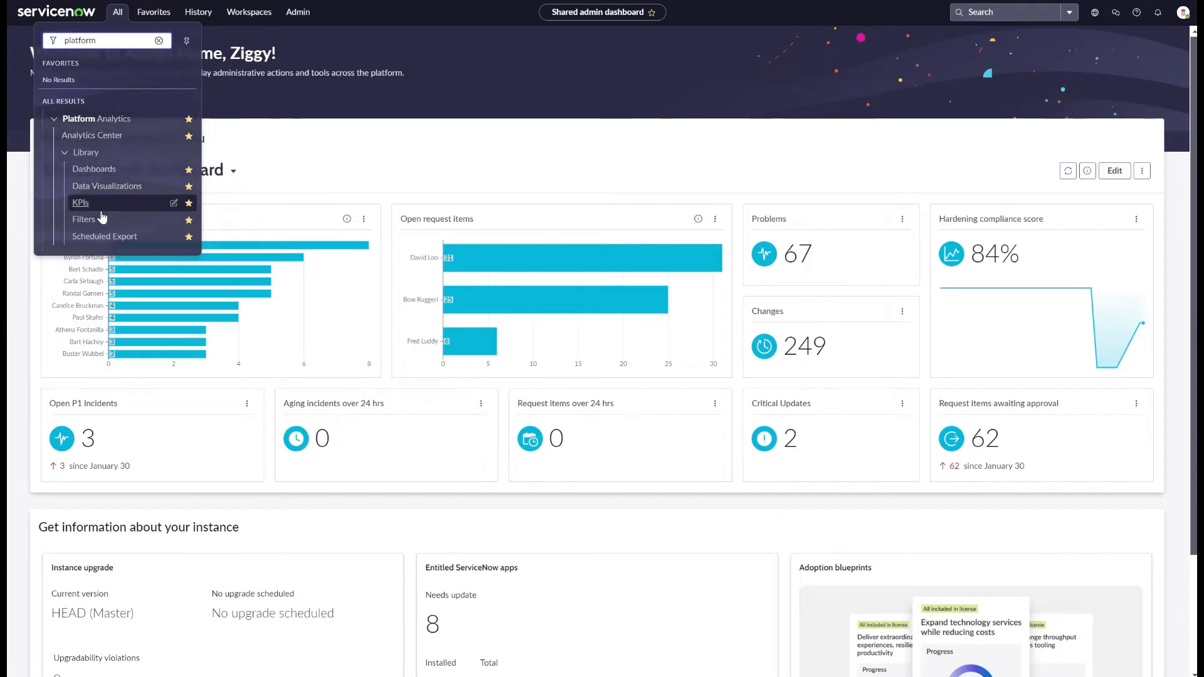
mouse_move(94, 178)
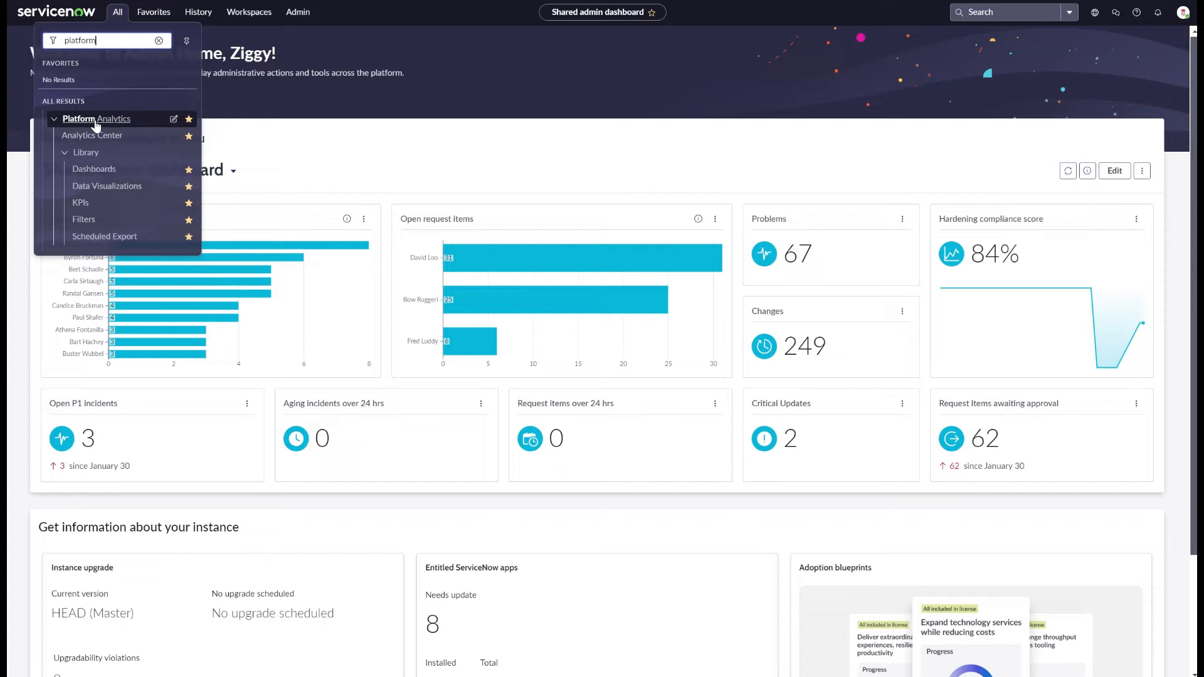
mouse_move(91, 135)
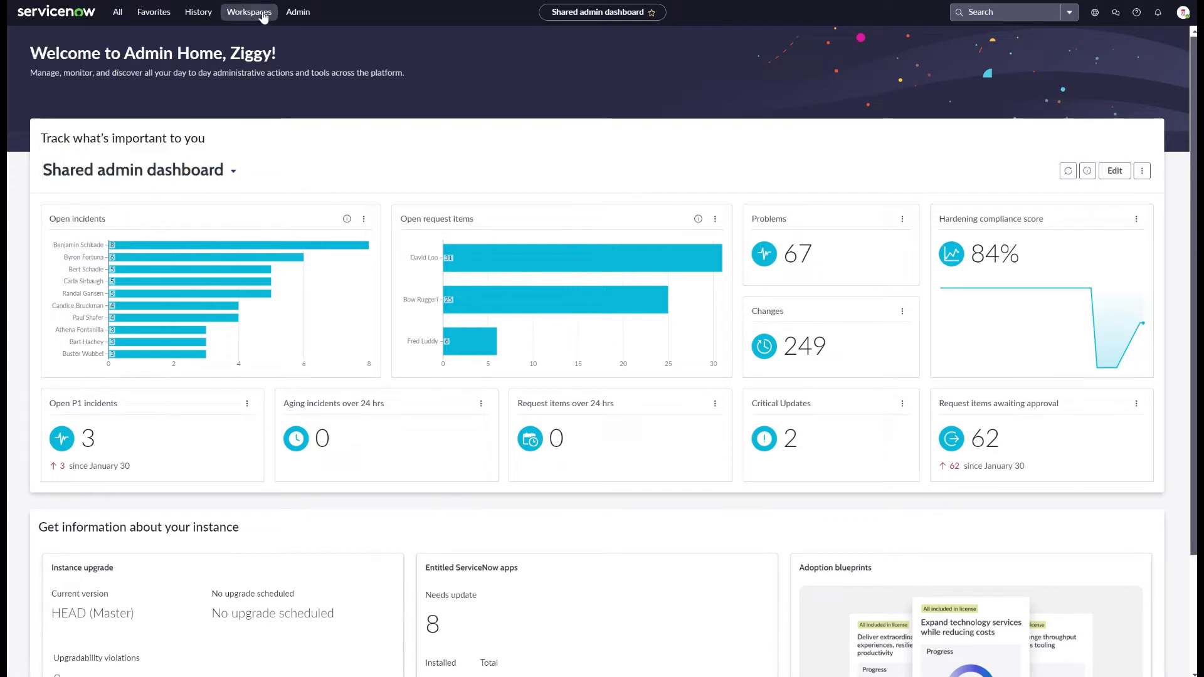
Step: Browse the Workspaces list, then return to the platform-filtered All menu with Analytics Center
left_click(248, 11)
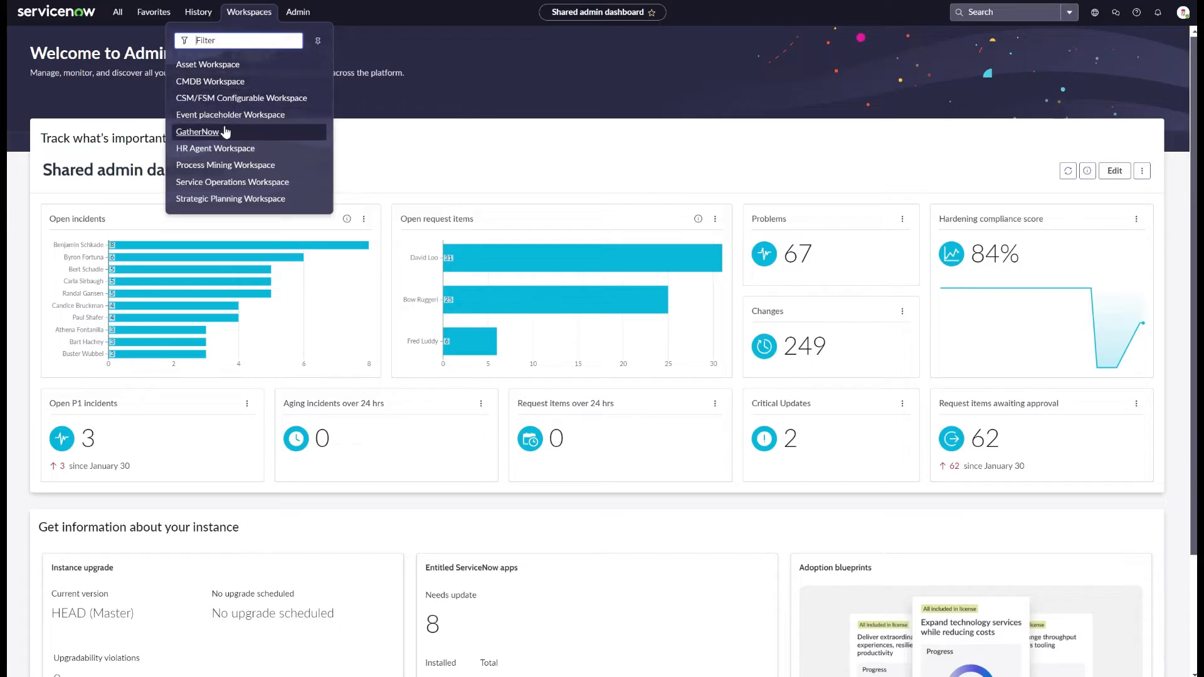
mouse_move(233, 67)
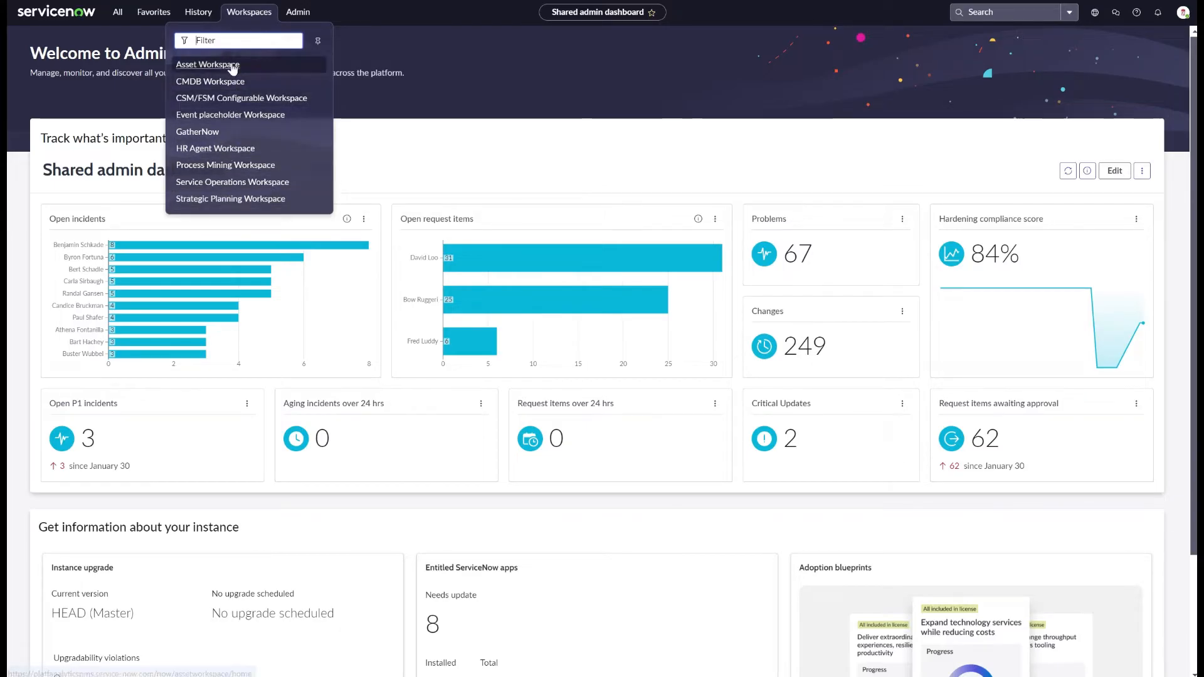
mouse_move(224, 188)
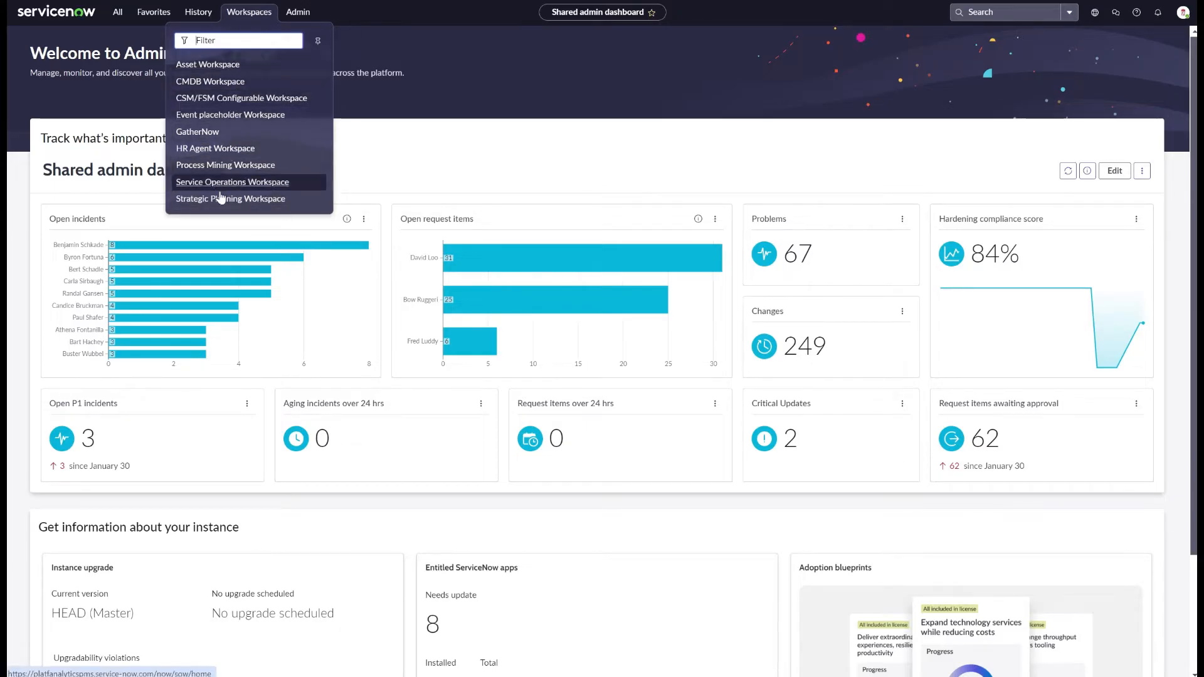
left_click(117, 12)
type("platform")
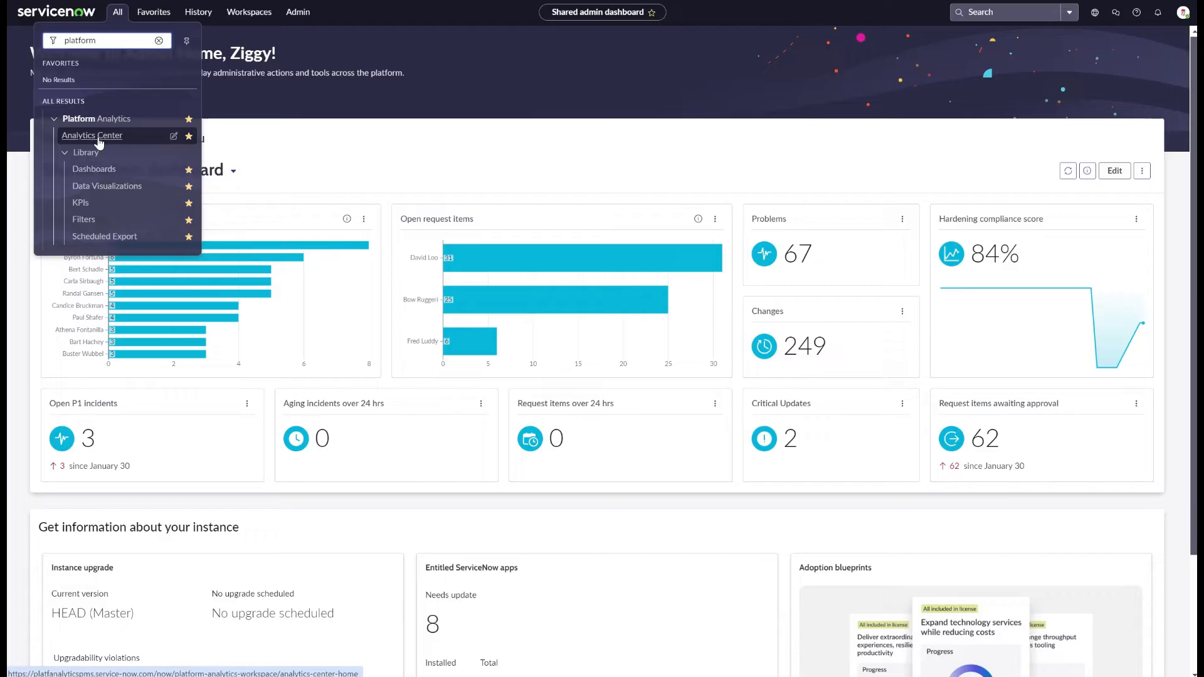
Step: Go to Analytics Center and list the ten bookmarked data visualizations
left_click(92, 135)
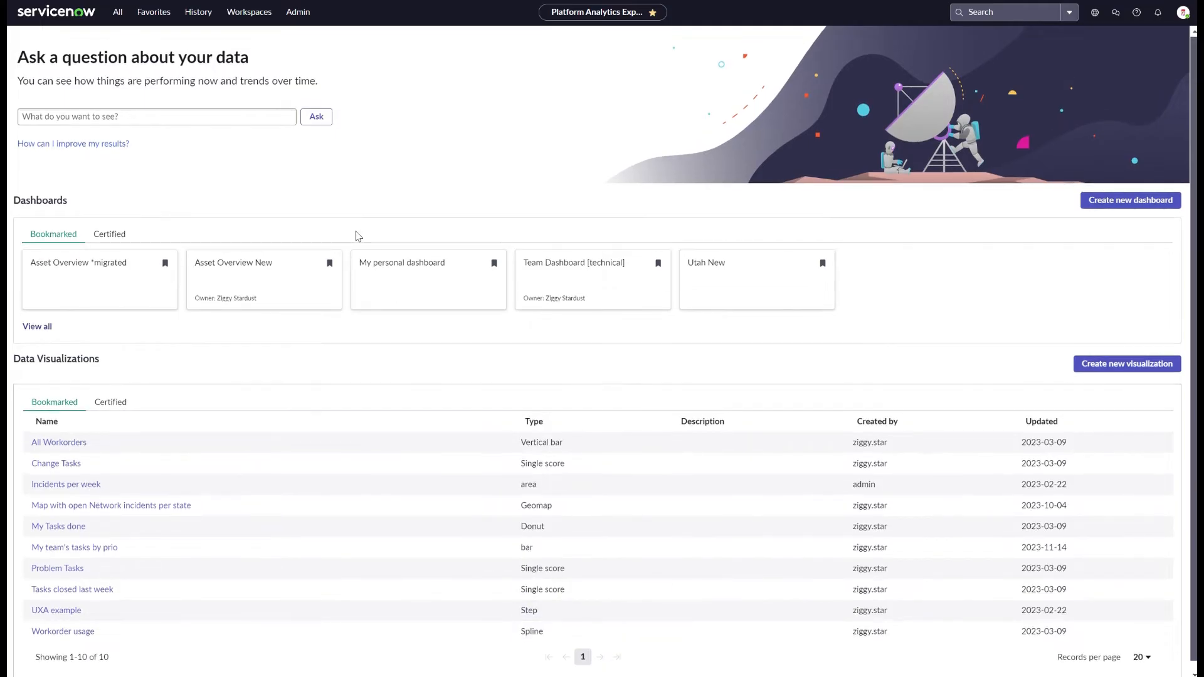
left_click(109, 233)
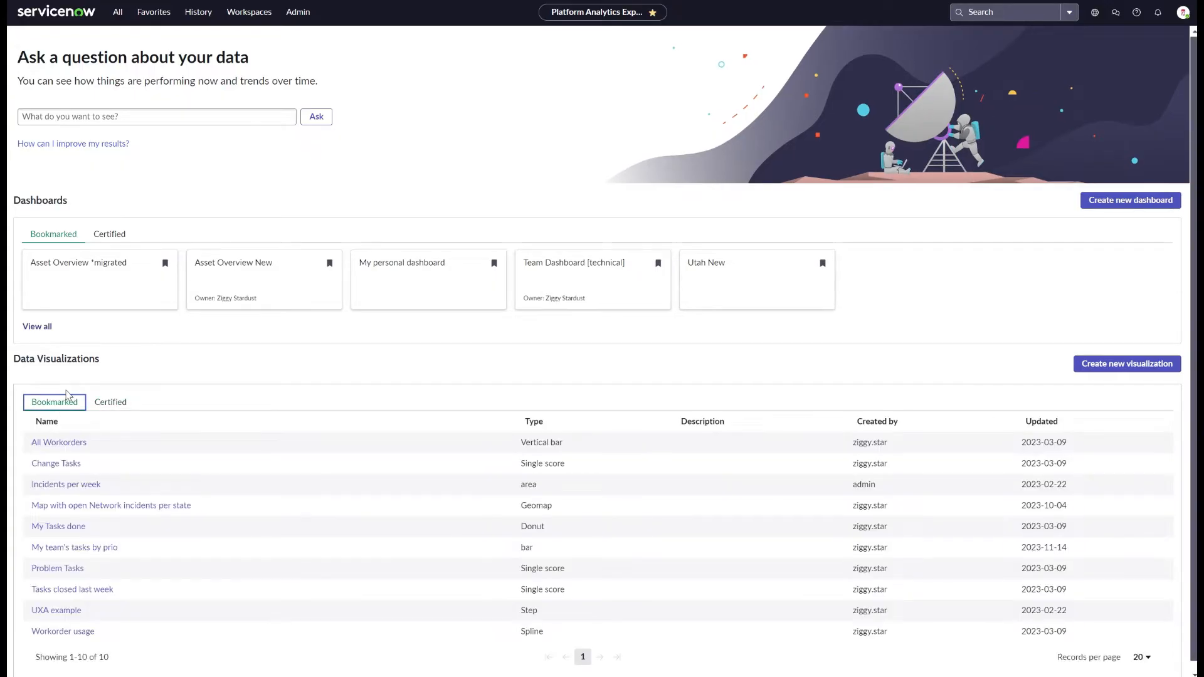
mouse_move(402, 289)
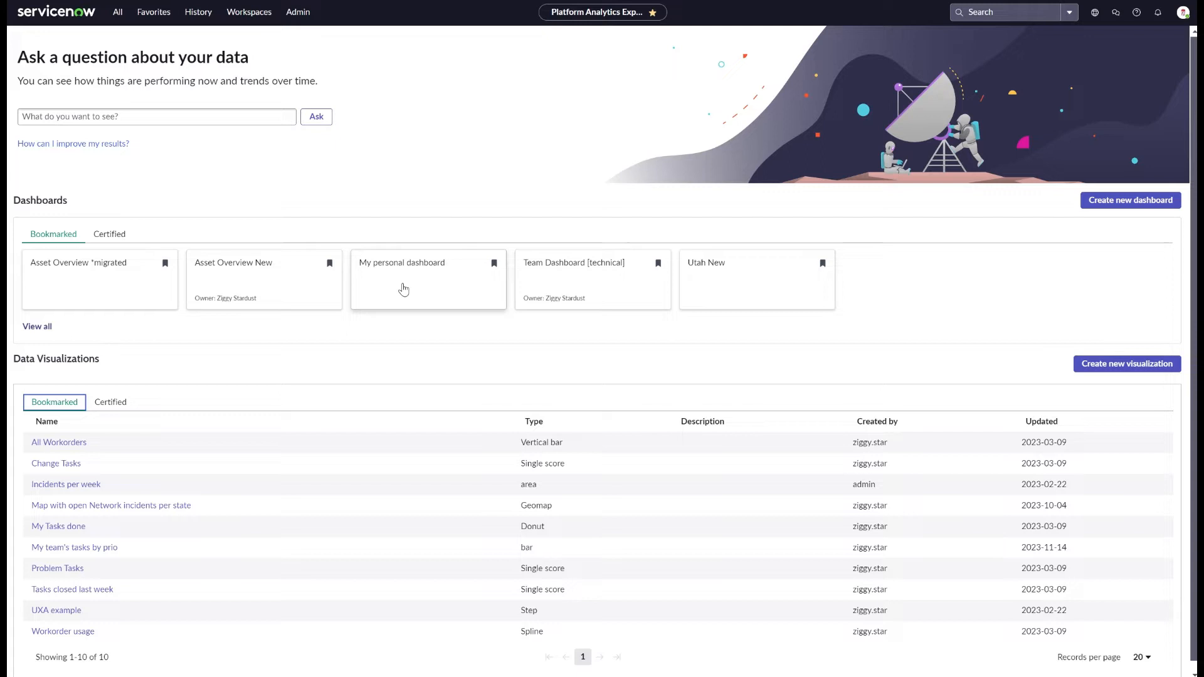
Step: Go to the Dashboards library and narrow it to recent, then to the five bookmarked dashboards
left_click(115, 11)
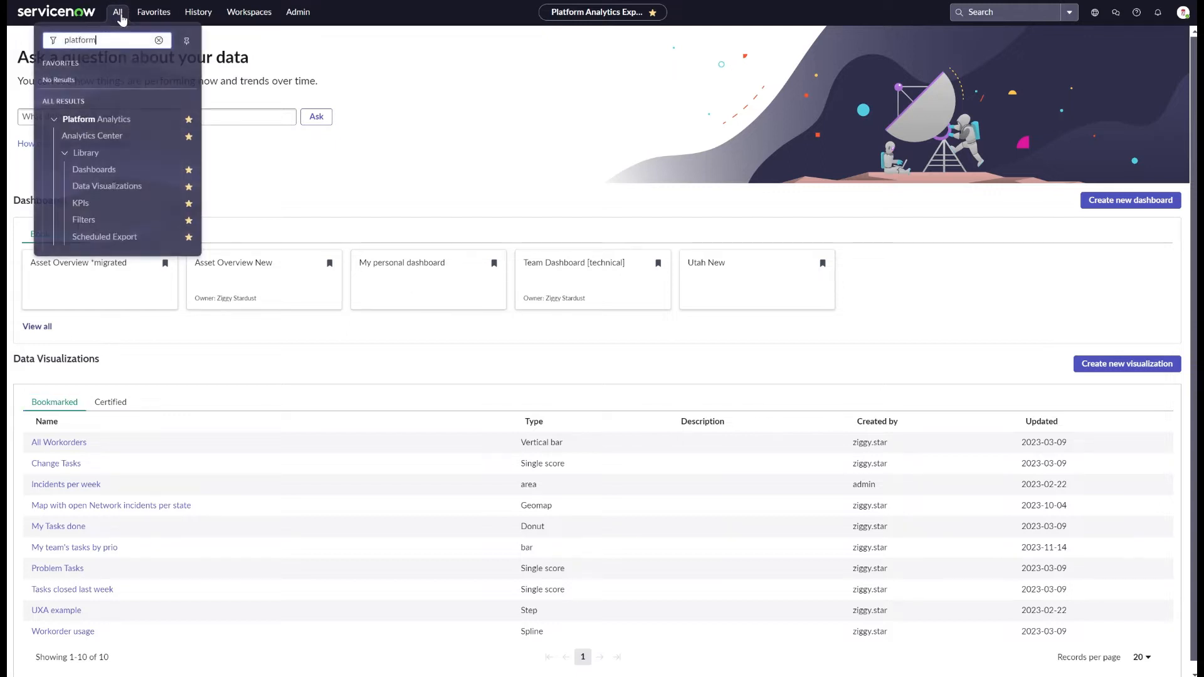
mouse_move(93, 169)
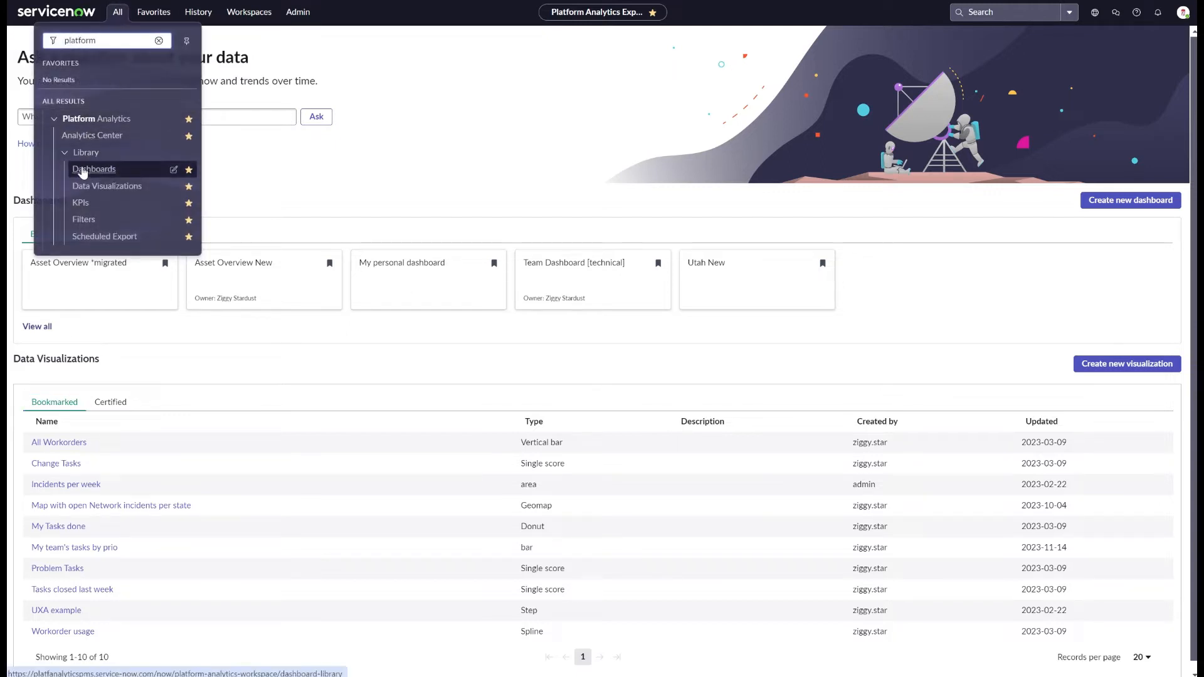
left_click(93, 170)
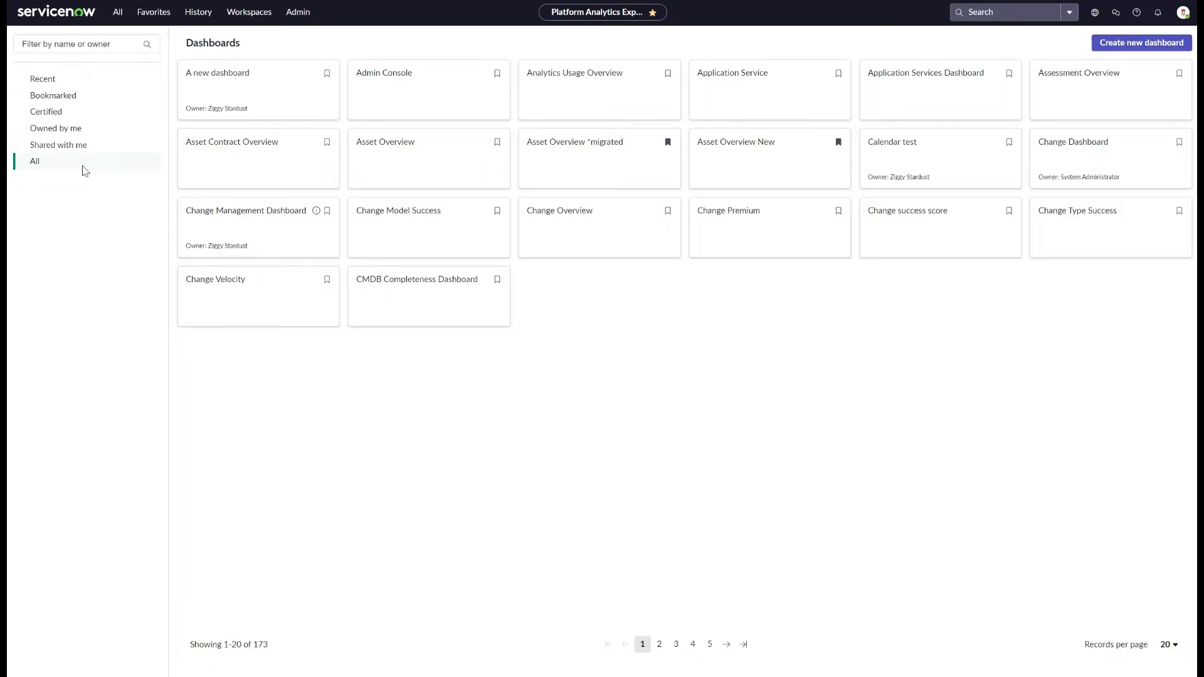
left_click(43, 78)
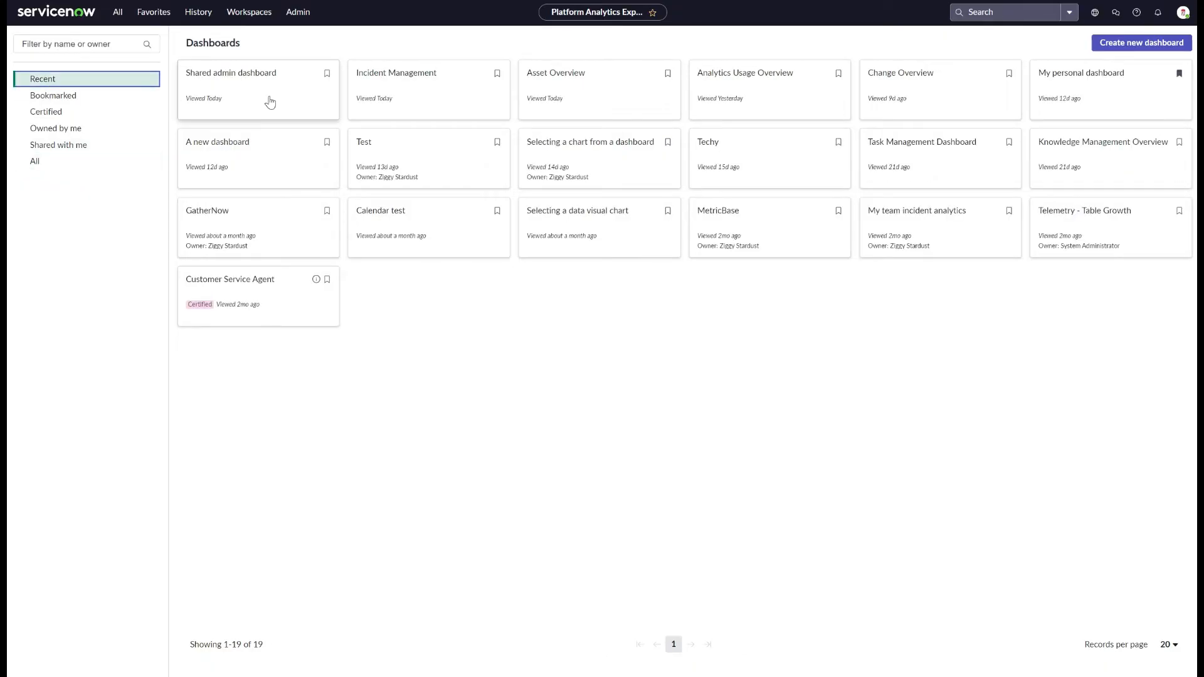
mouse_move(324, 80)
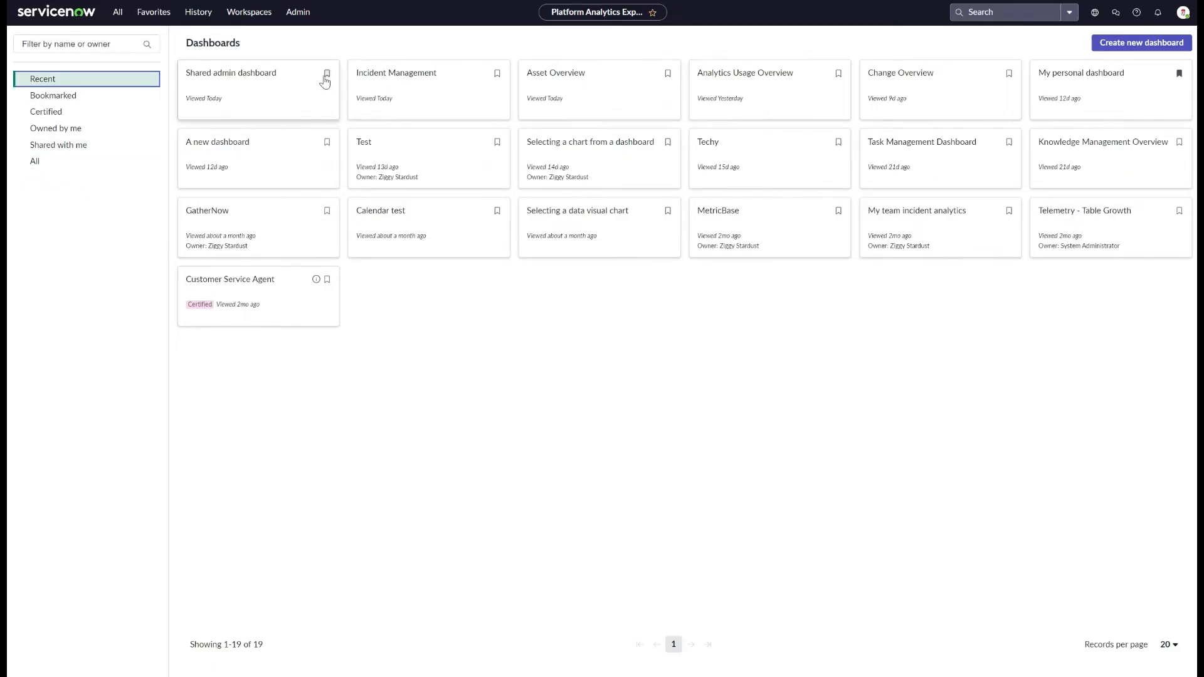
left_click(53, 95)
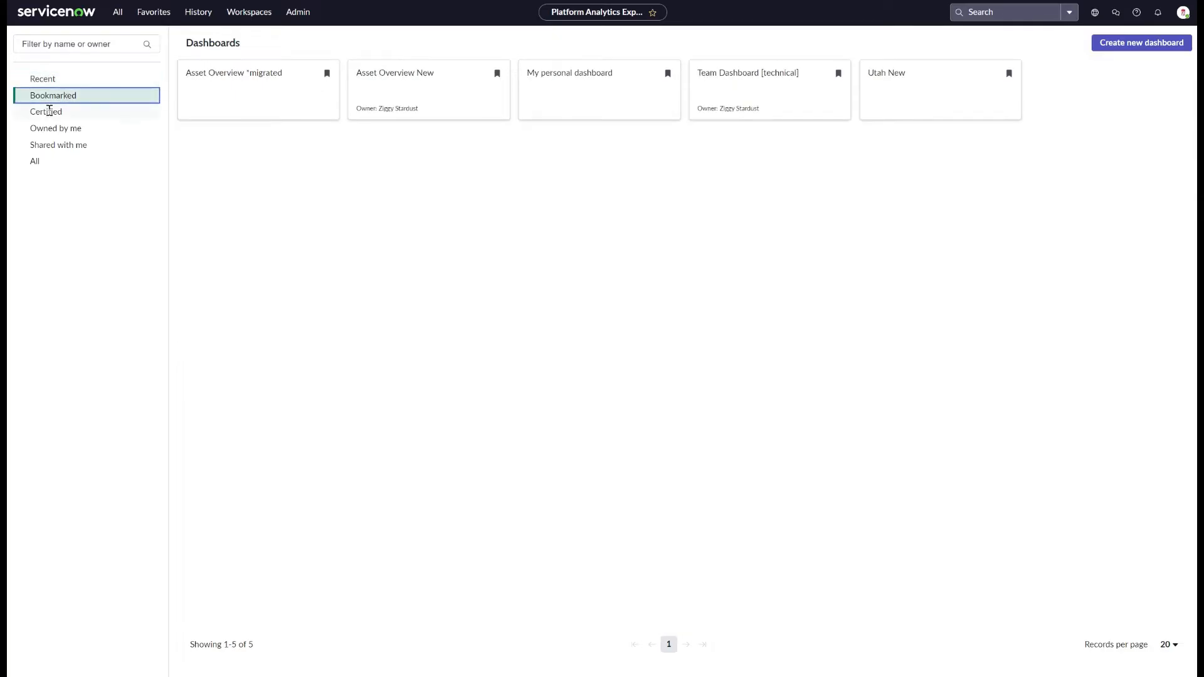
Step: View My personal dashboard, toggling its filter bar and inspecting the Workload impact chart
left_click(569, 73)
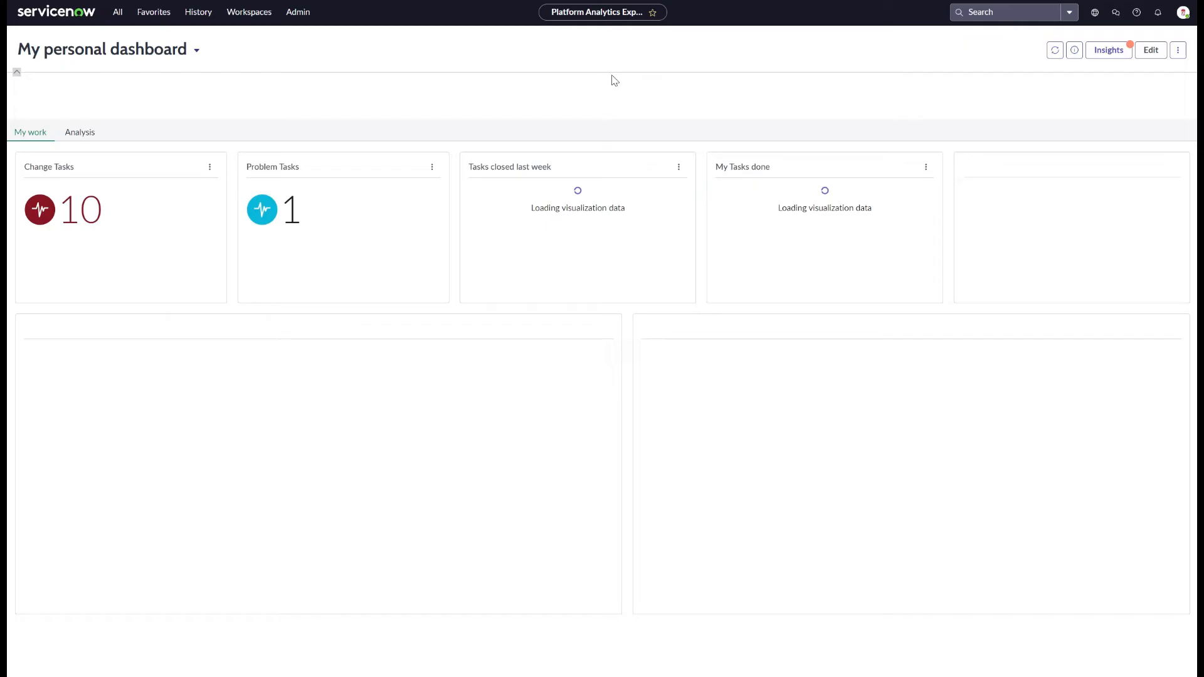
left_click(18, 73)
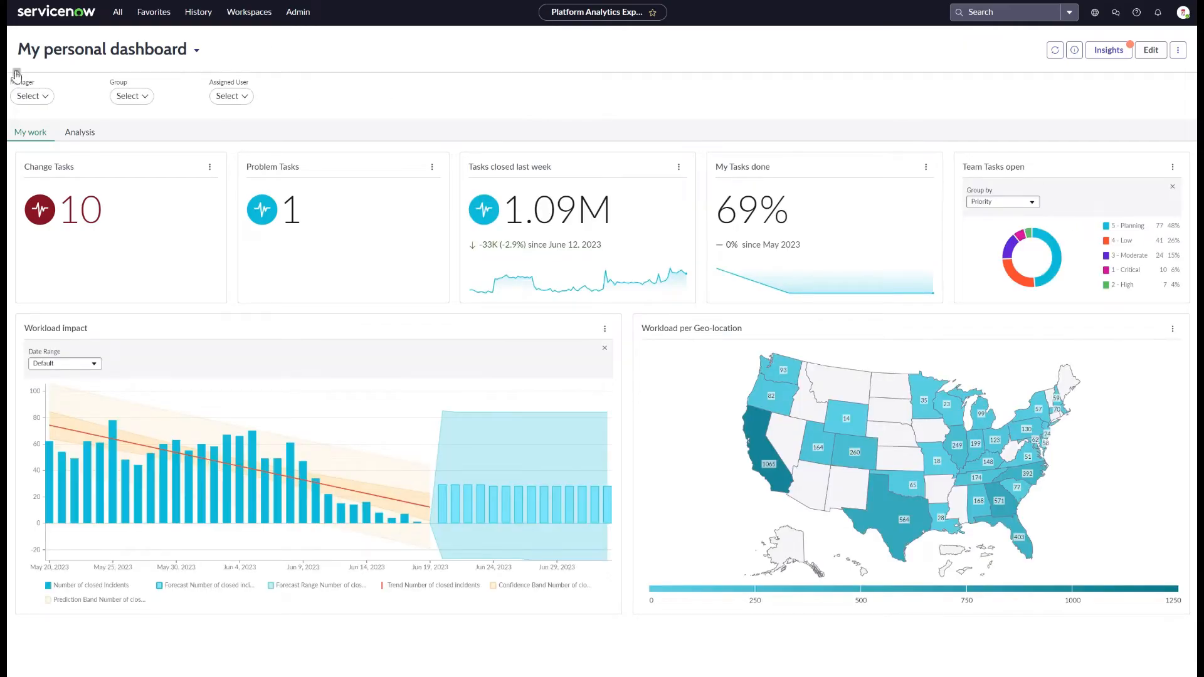
left_click(18, 74)
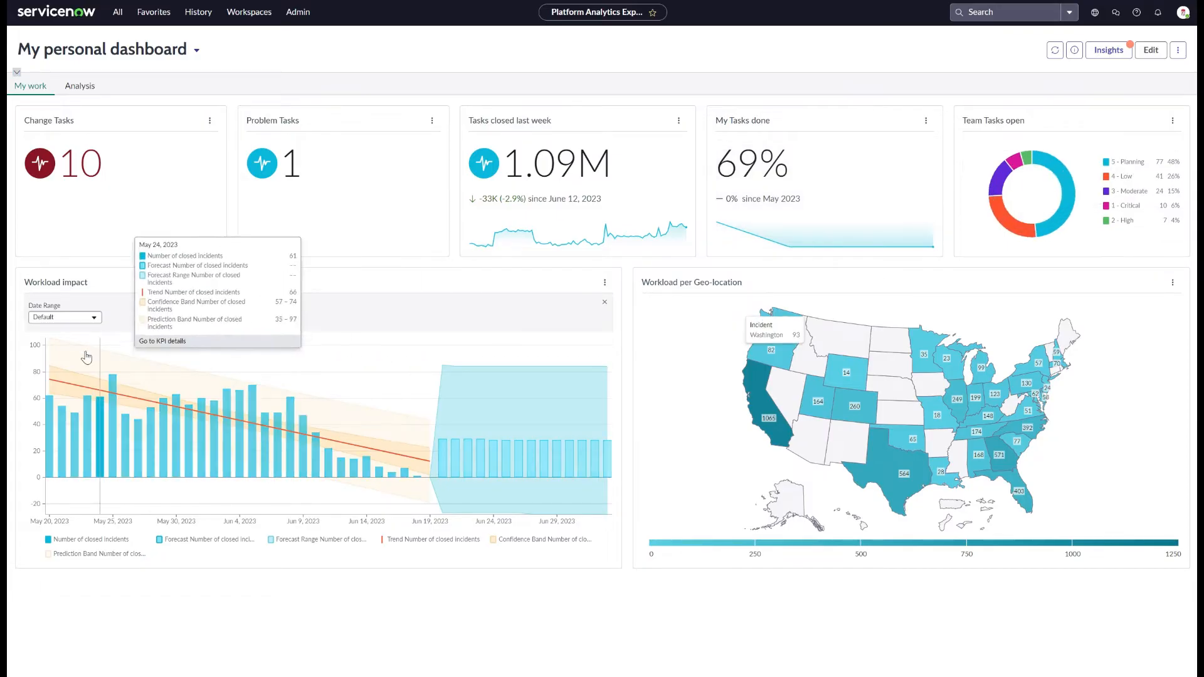
left_click(604, 301)
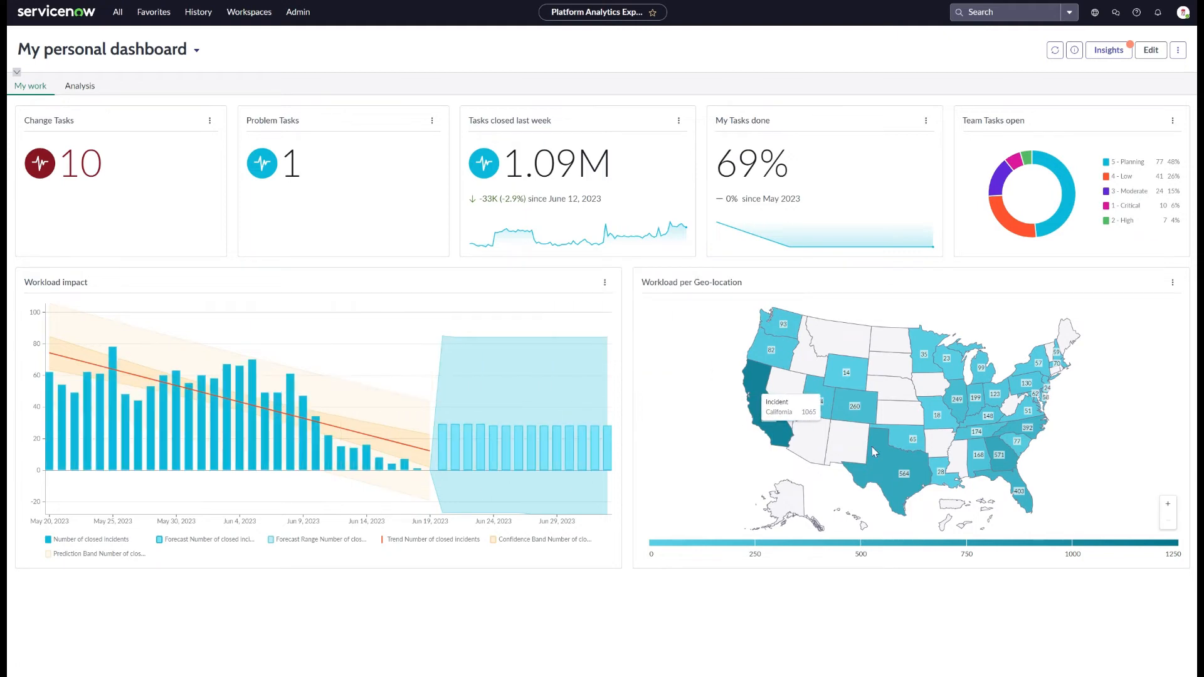
Step: Show dashboard insights and reach the KPI Details for Number of closed incidents
left_click(1108, 50)
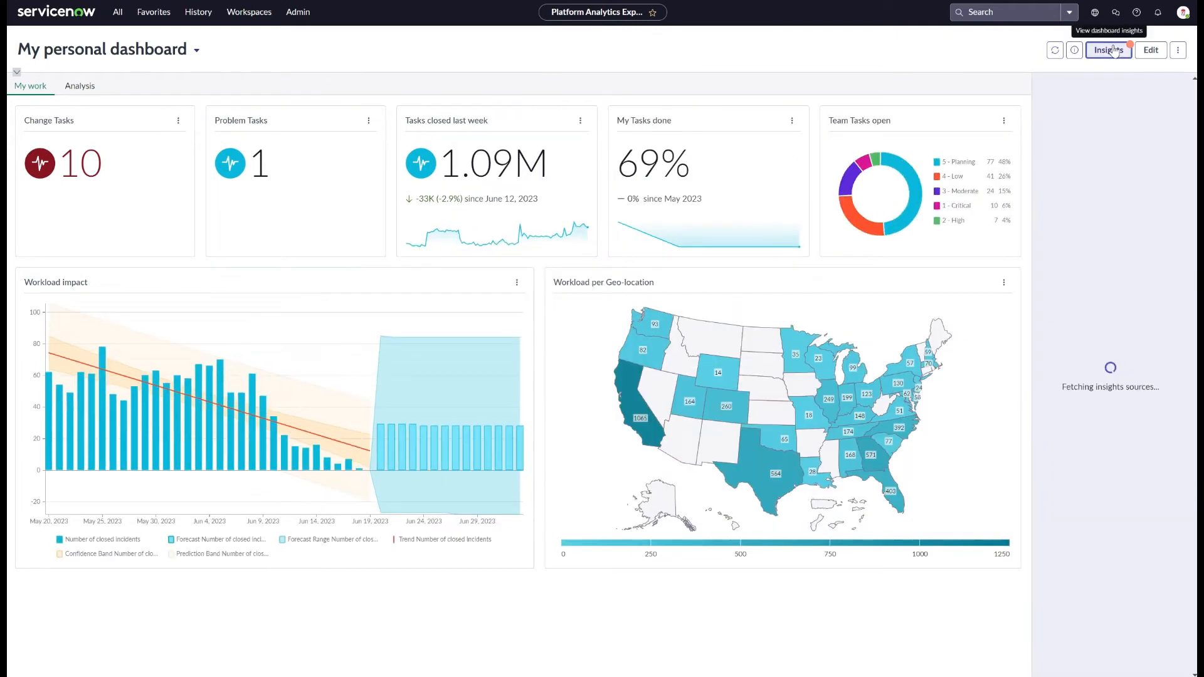
left_click(1109, 50)
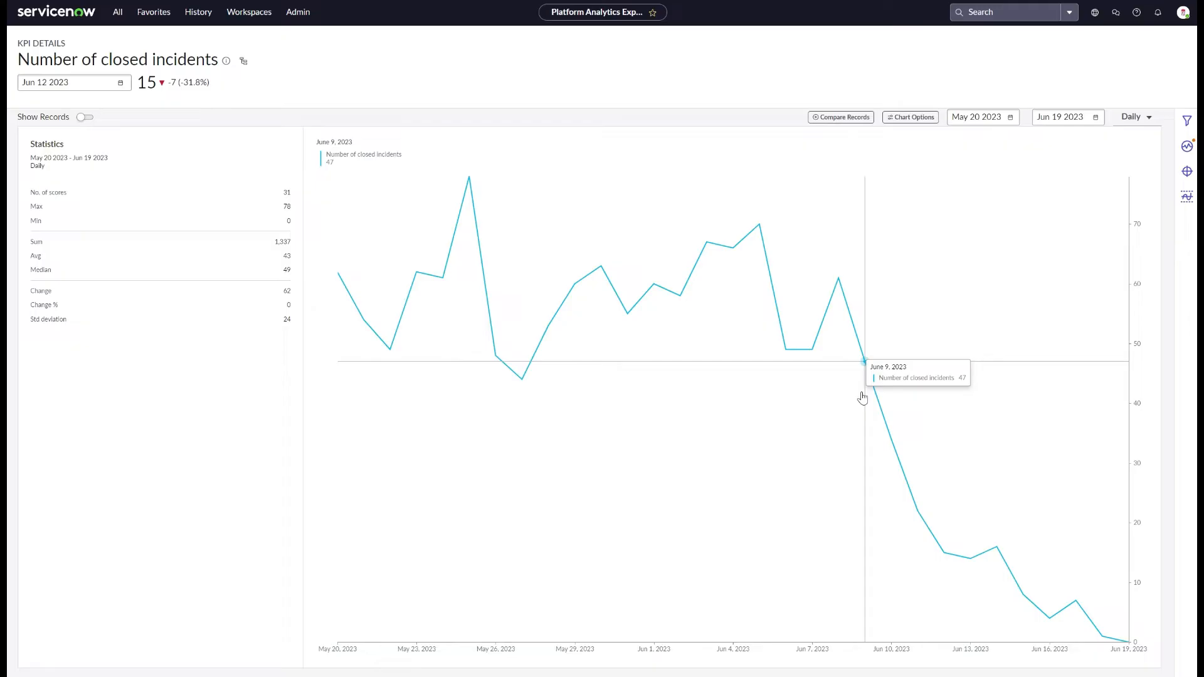
mouse_move(1169, 150)
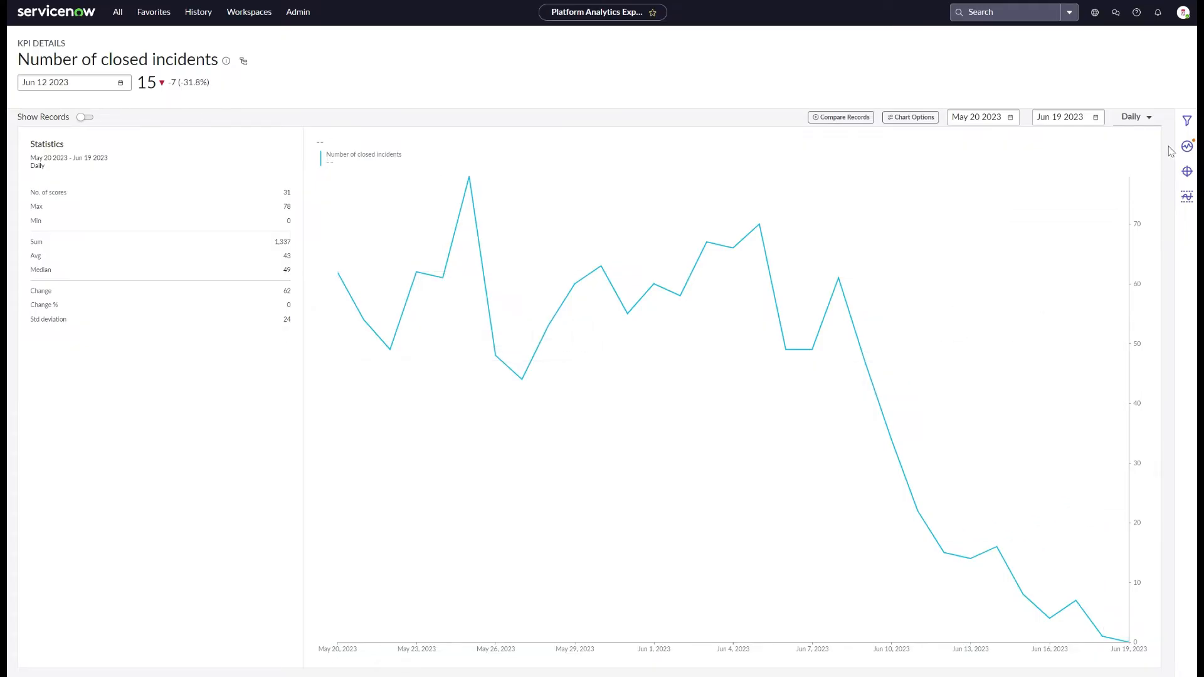
mouse_move(1186, 170)
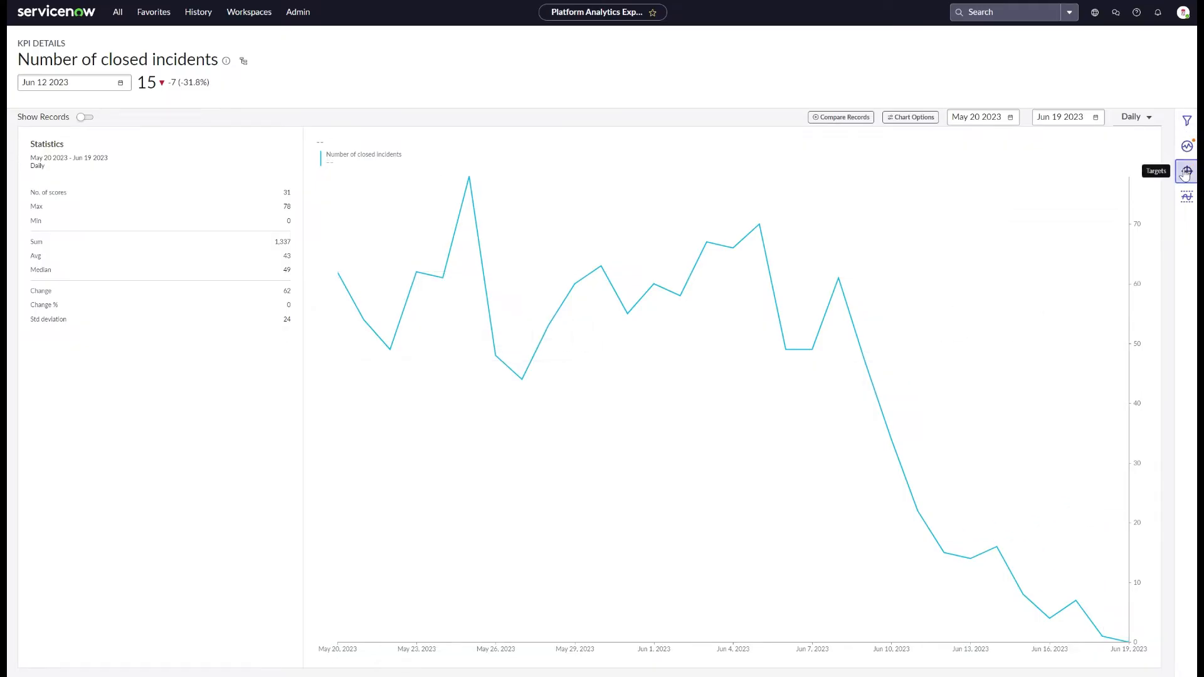
Step: Show KPI Signals with the expected-range forecast band for closed incidents
left_click(1186, 147)
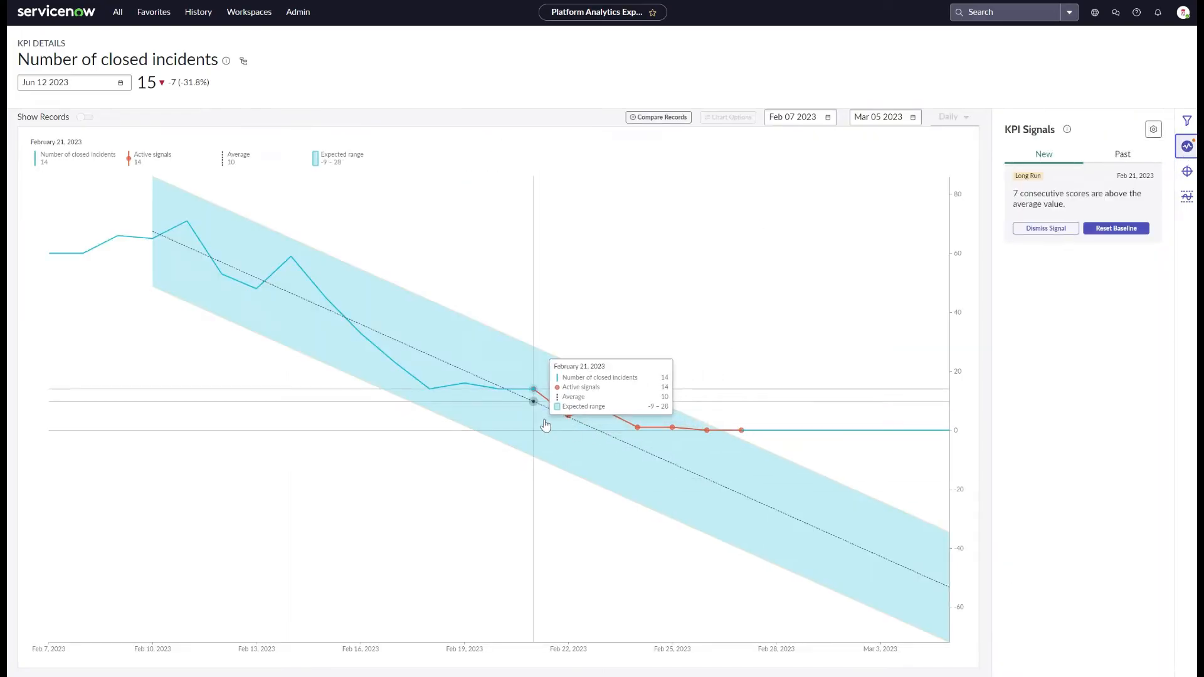
mouse_move(1051, 266)
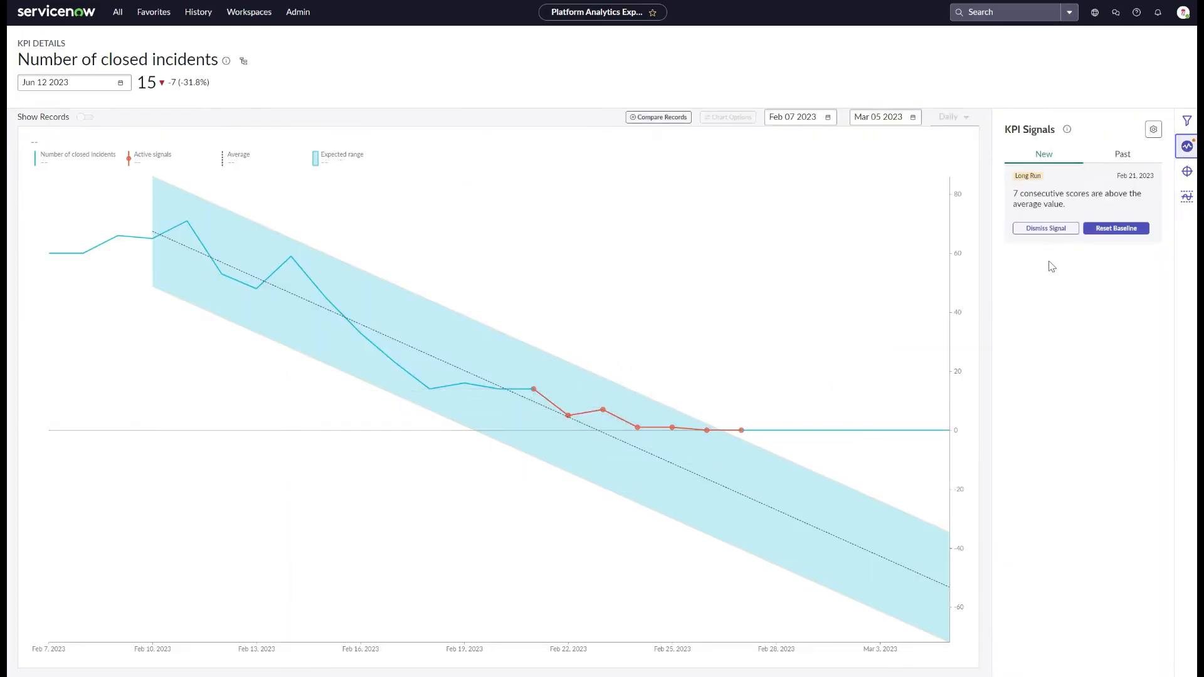
mouse_move(1064, 258)
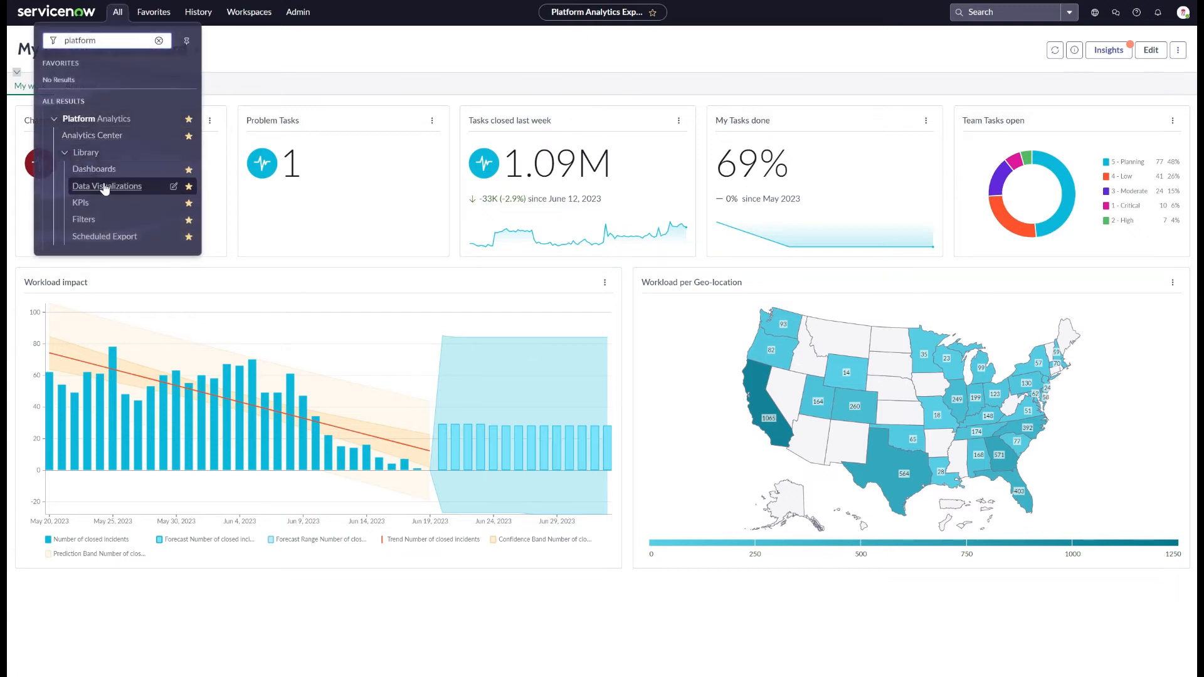
Step: Start a new data visualization from the library and begin choosing its data source
left_click(106, 185)
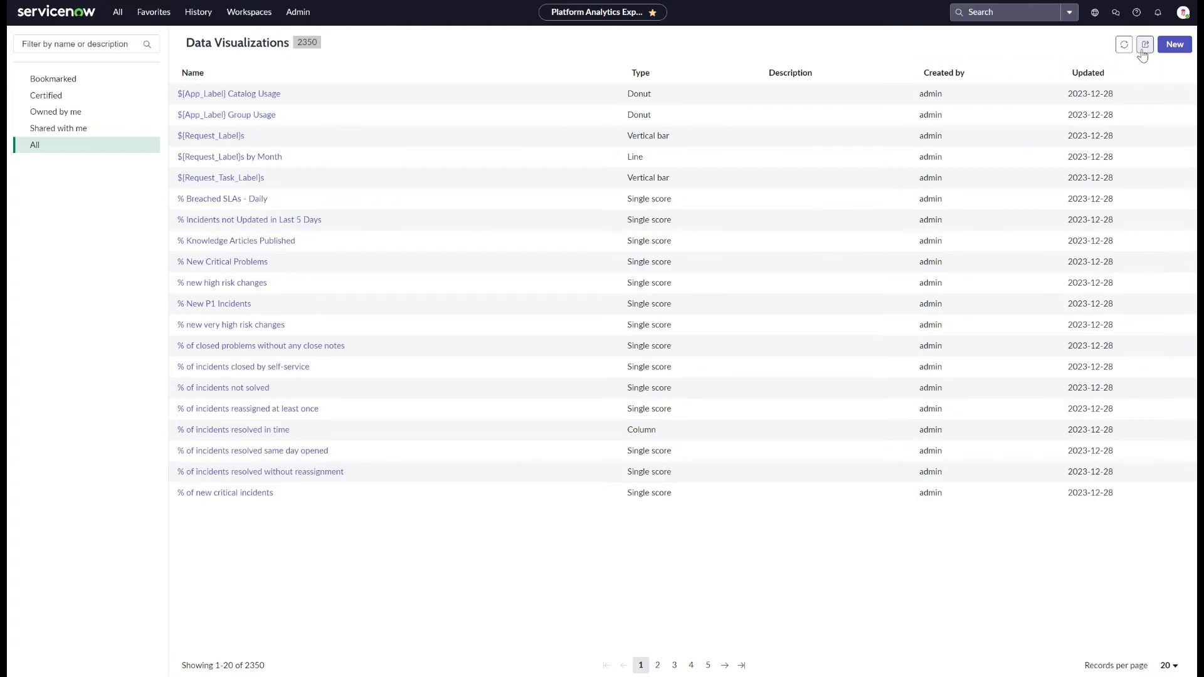
left_click(1173, 43)
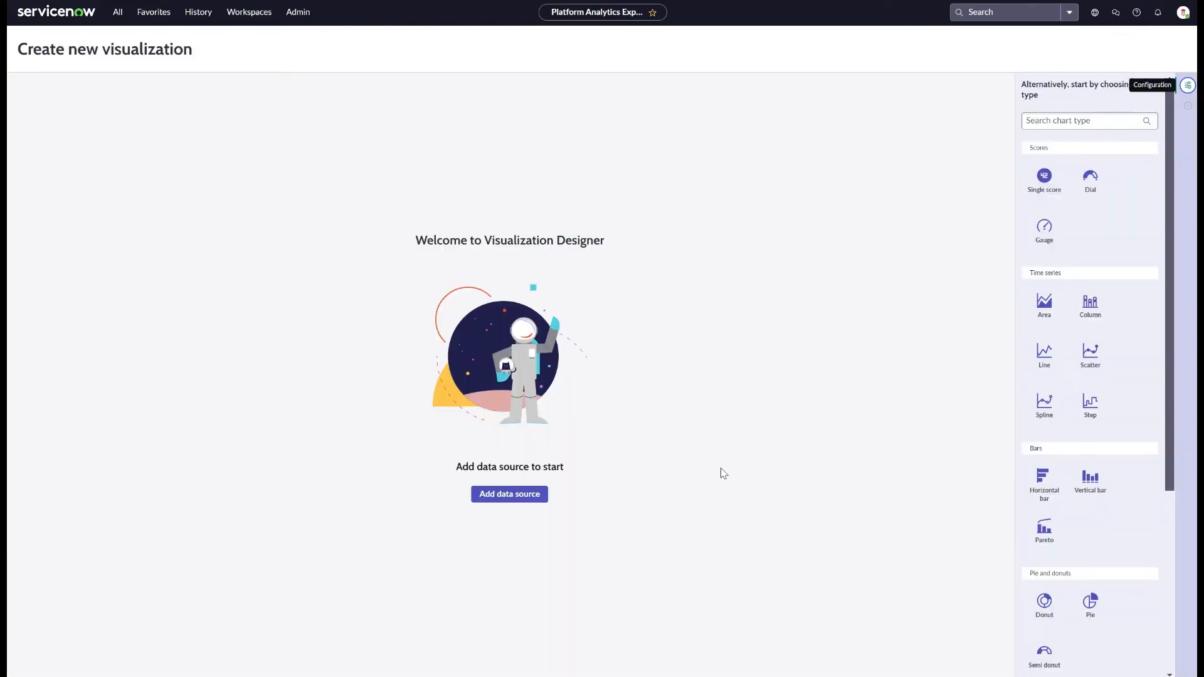
mouse_move(489, 505)
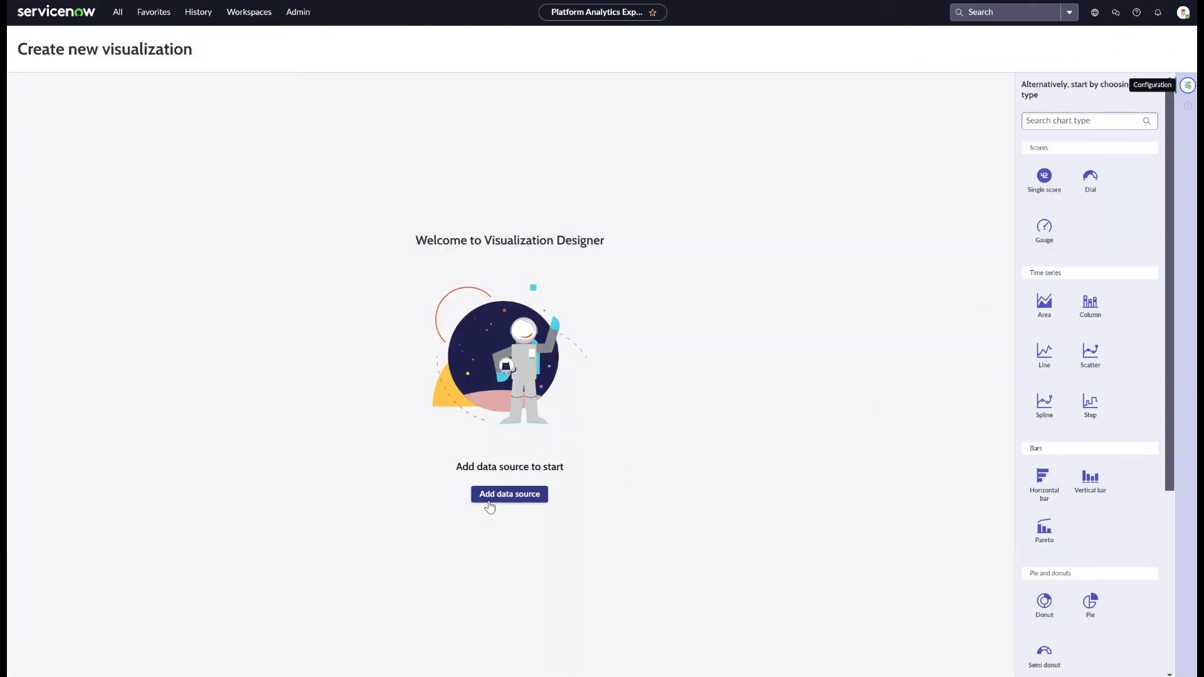
left_click(509, 494)
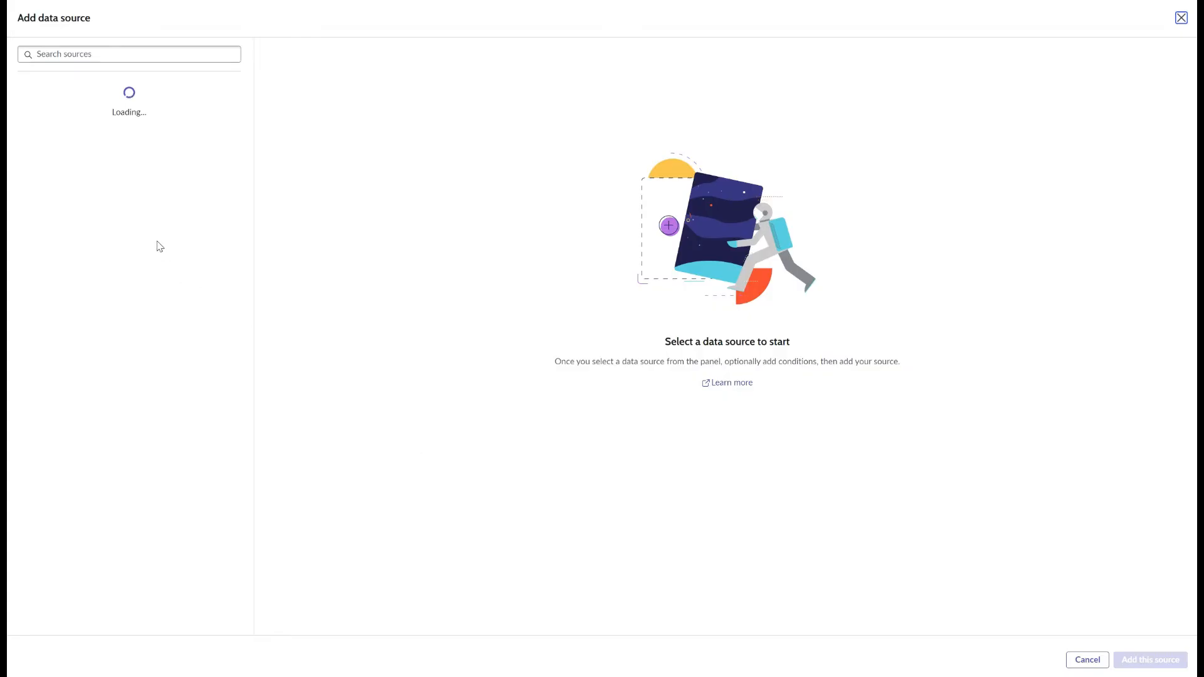
mouse_move(109, 175)
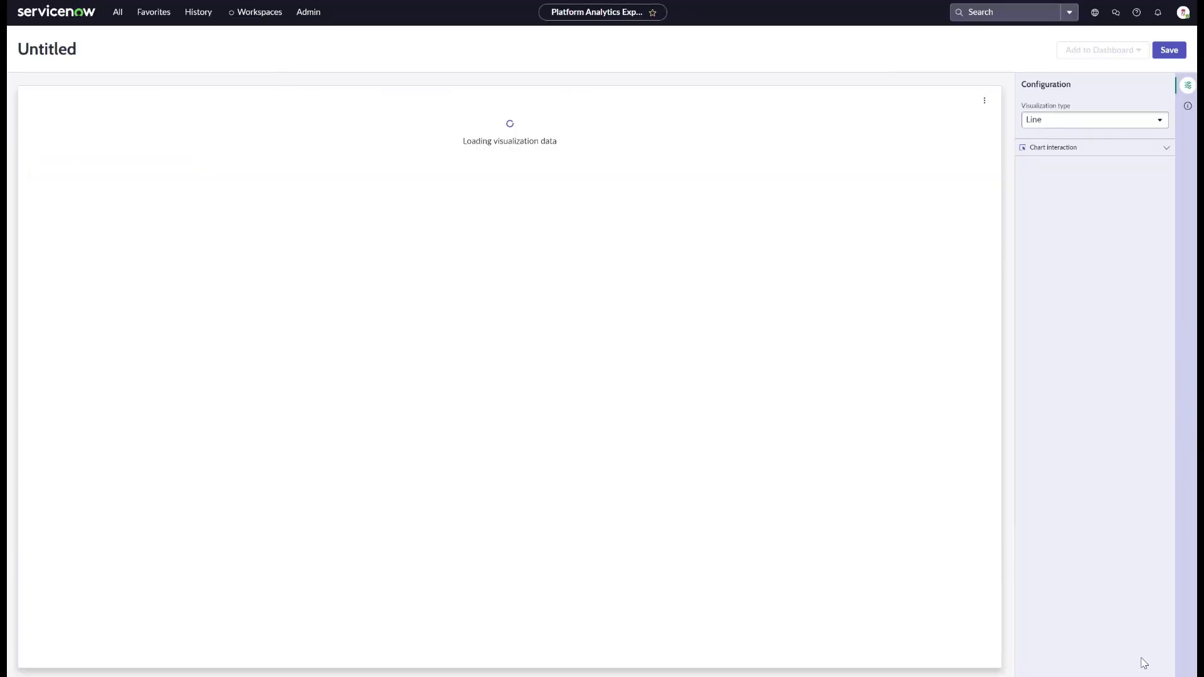
Step: Make the chart a Column visualization with 2 periods, forecast, trend line and confidence band enabled
left_click(1095, 121)
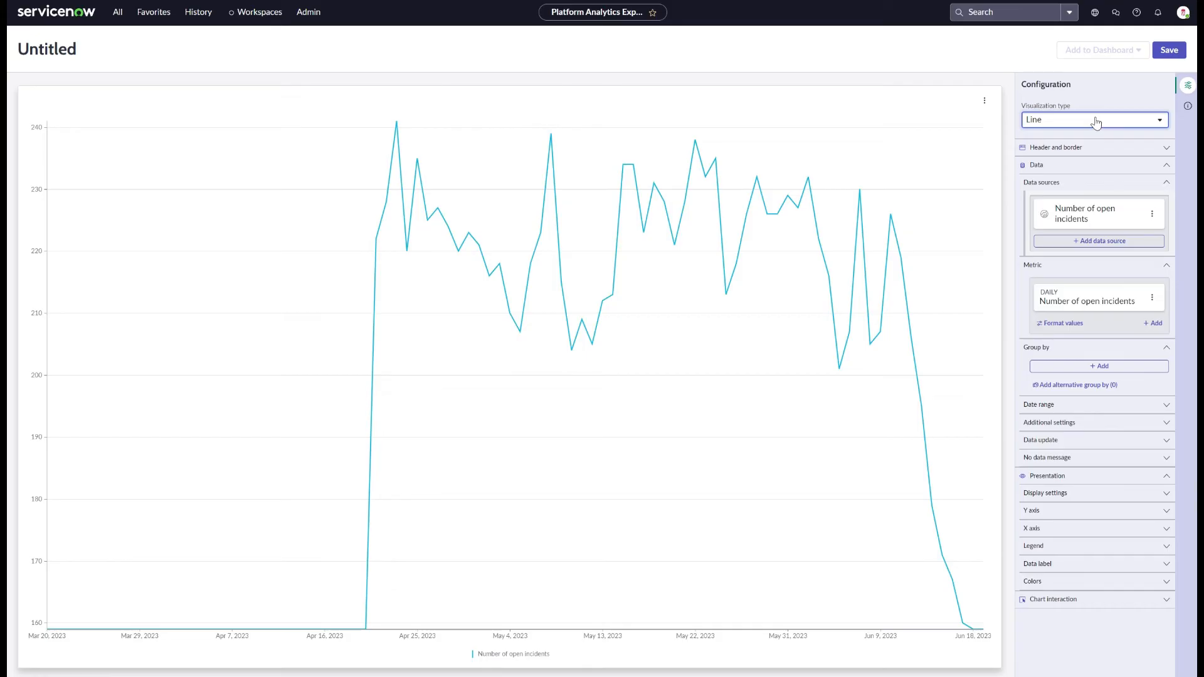
left_click(1094, 121)
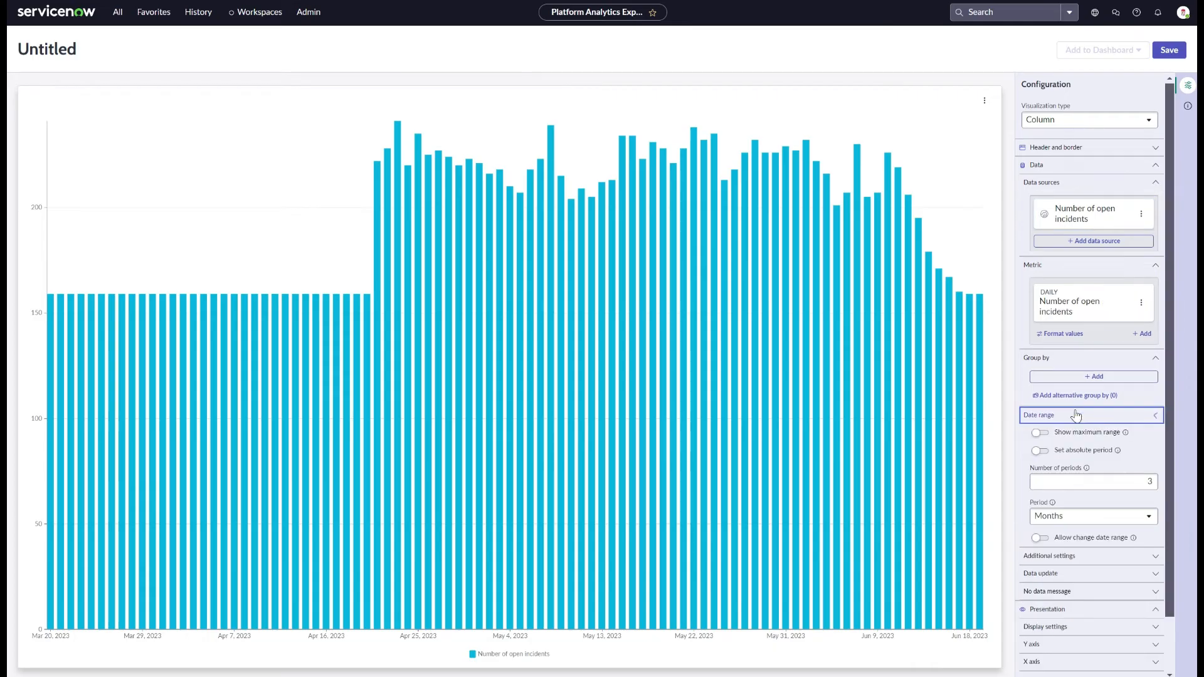
left_click(1093, 481)
type("2")
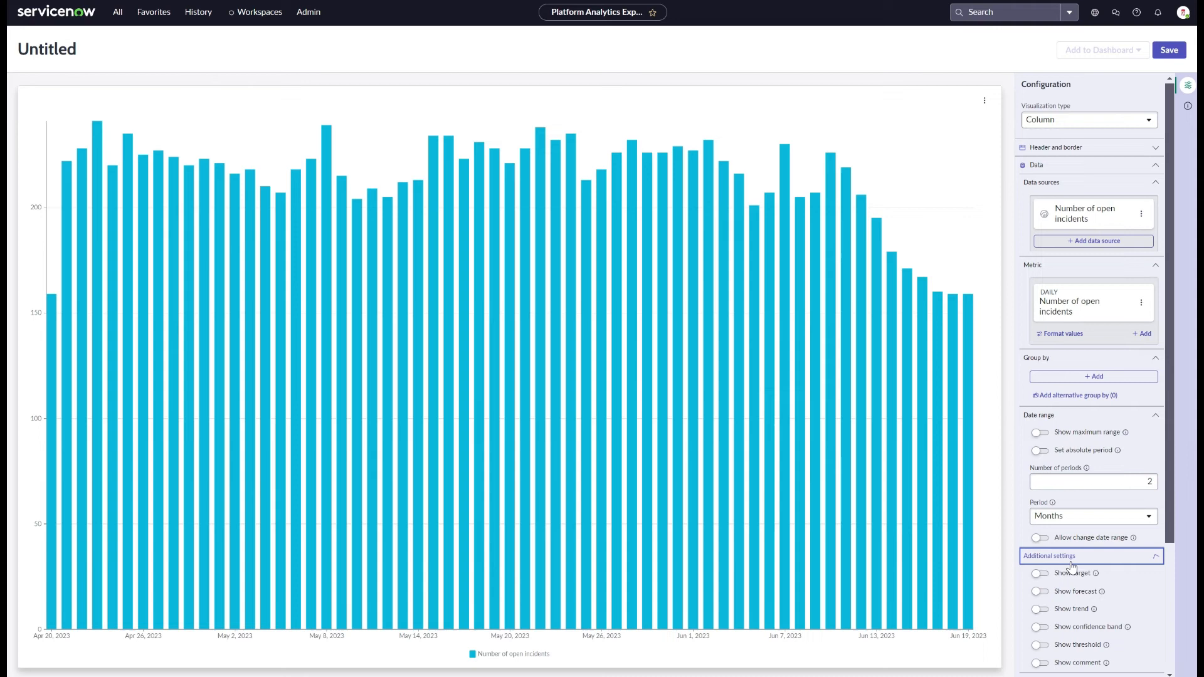
left_click(1035, 592)
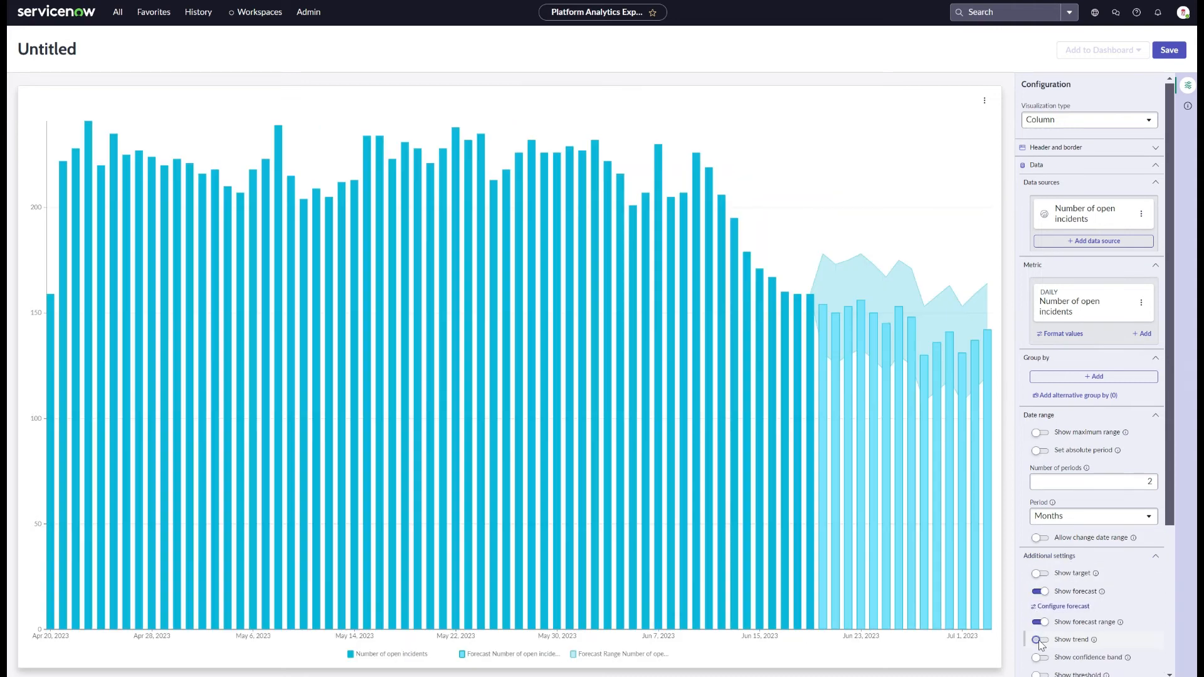
left_click(1038, 657)
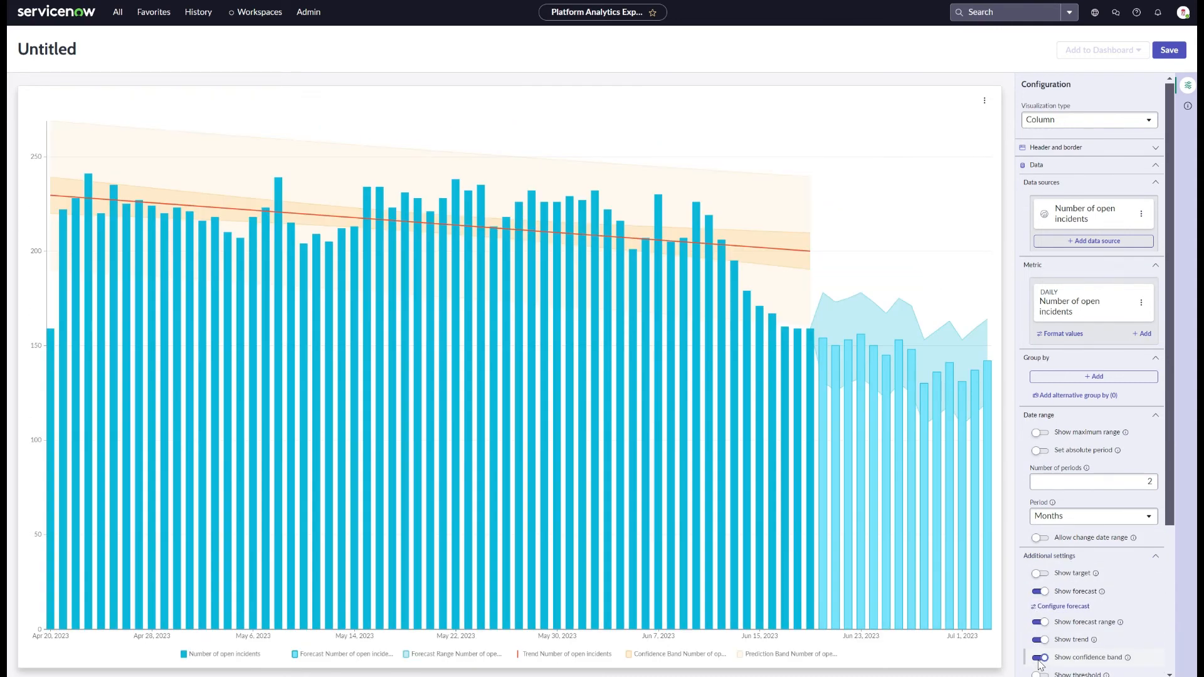
mouse_move(929, 240)
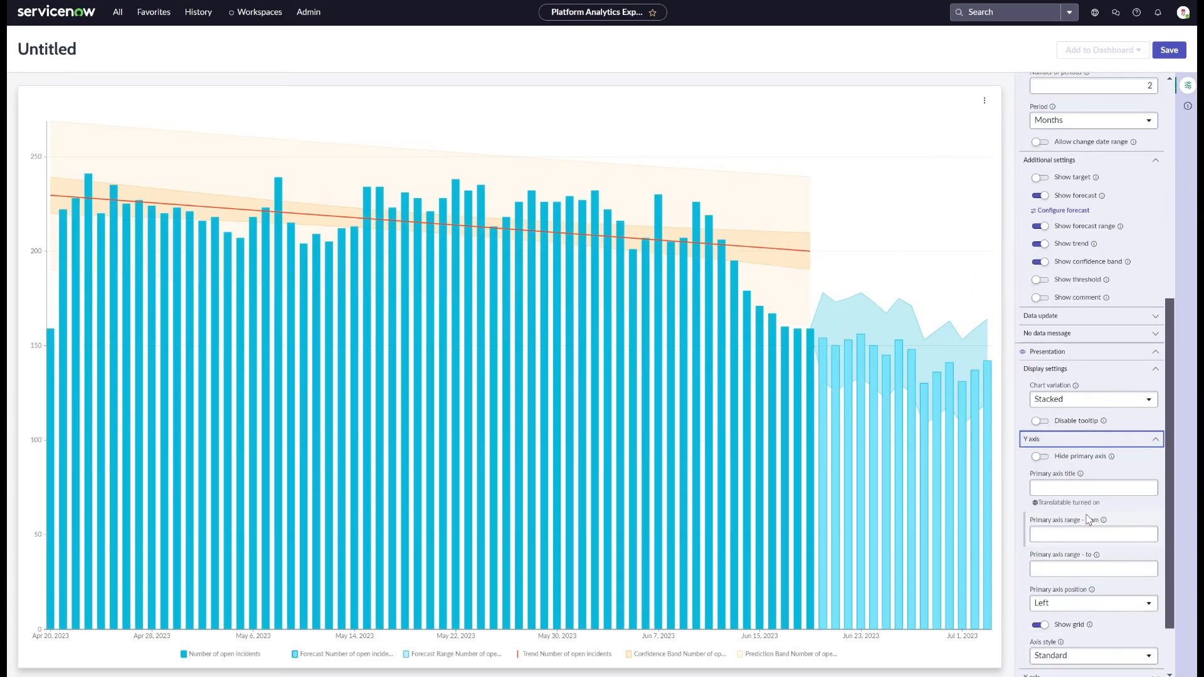
scroll("down", 3)
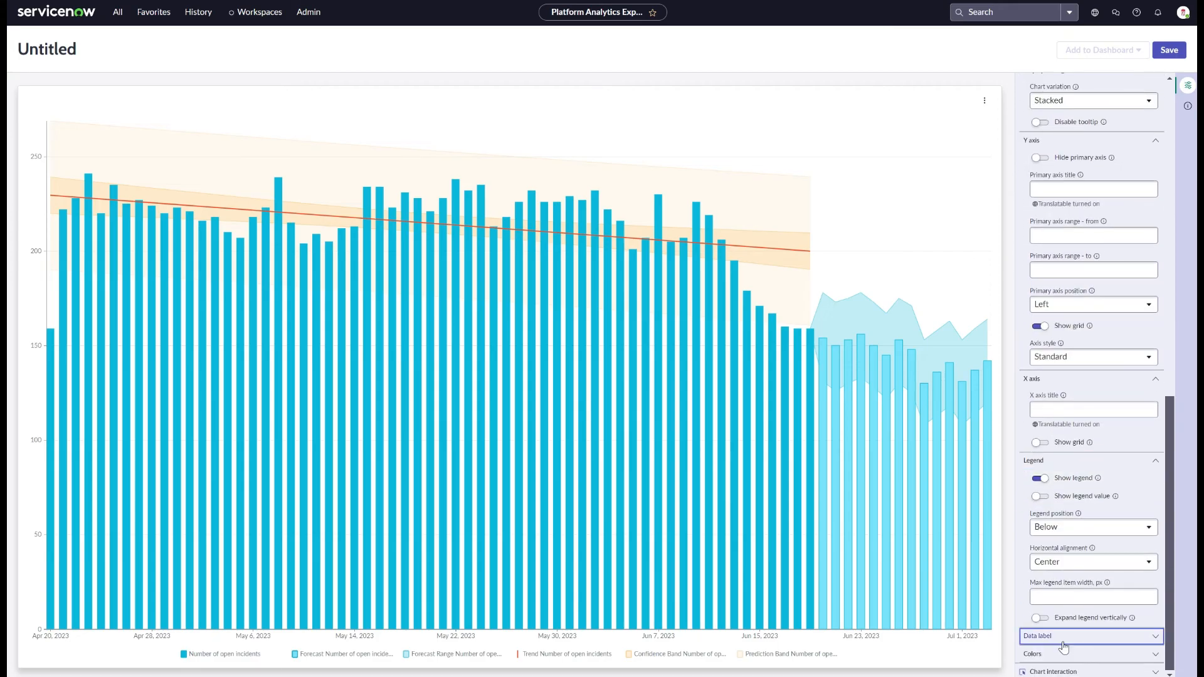
left_click(1086, 637)
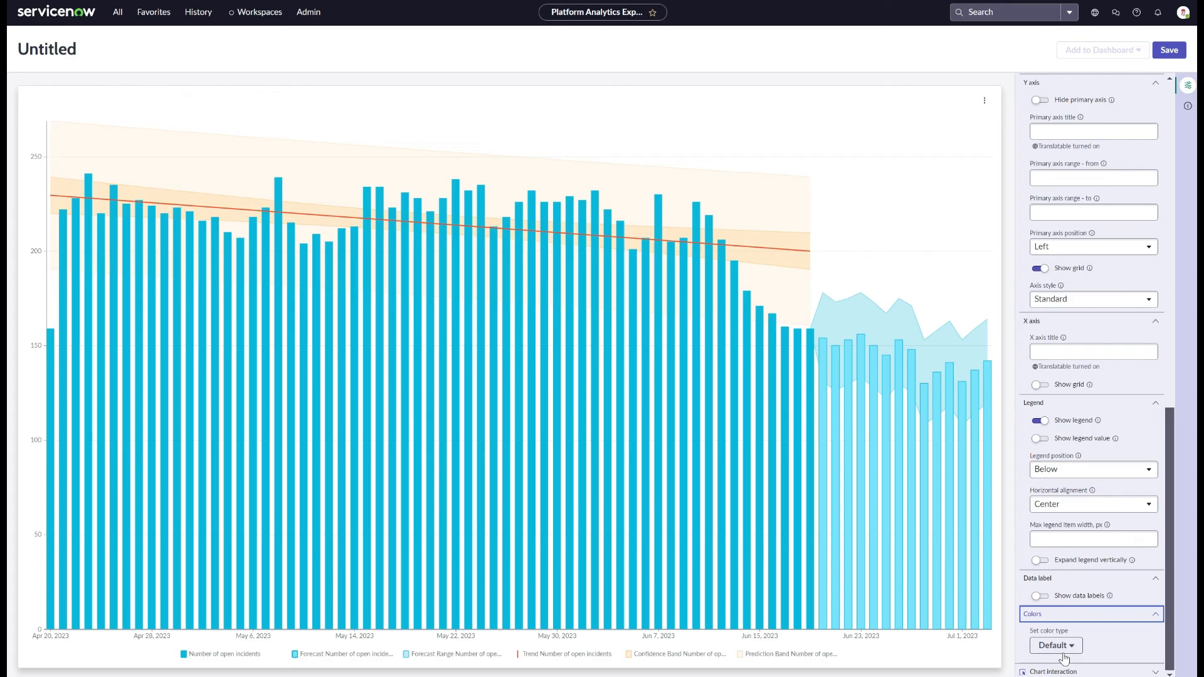
scroll("down", 3)
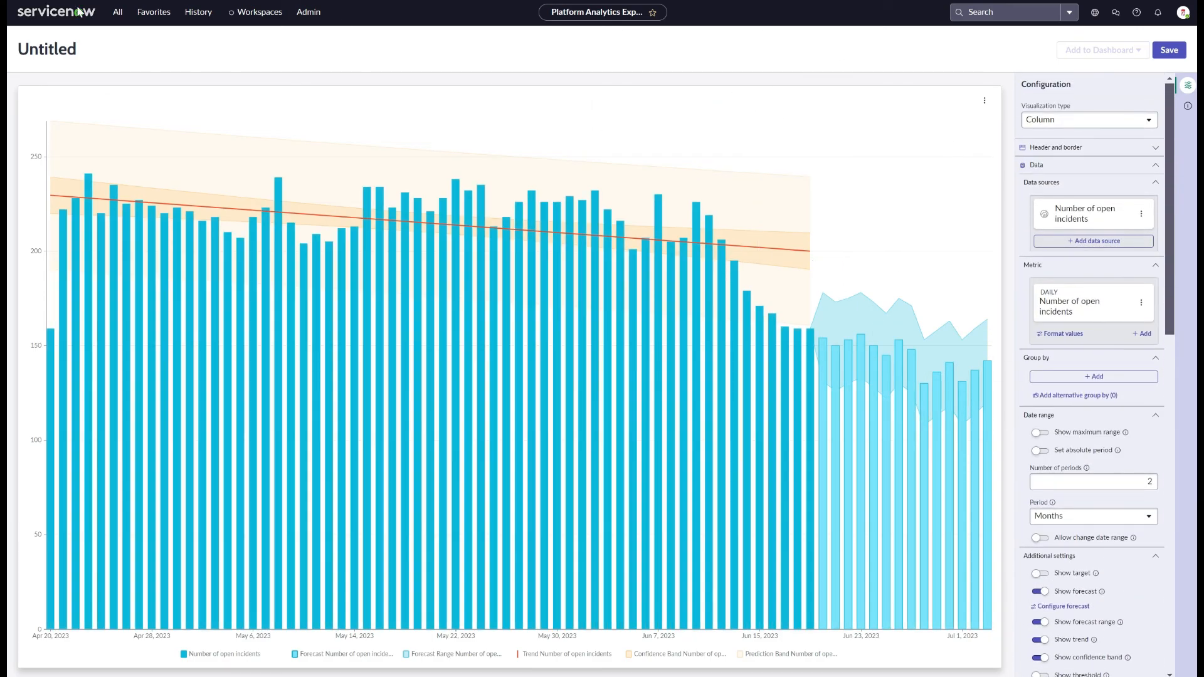
mouse_move(67, 13)
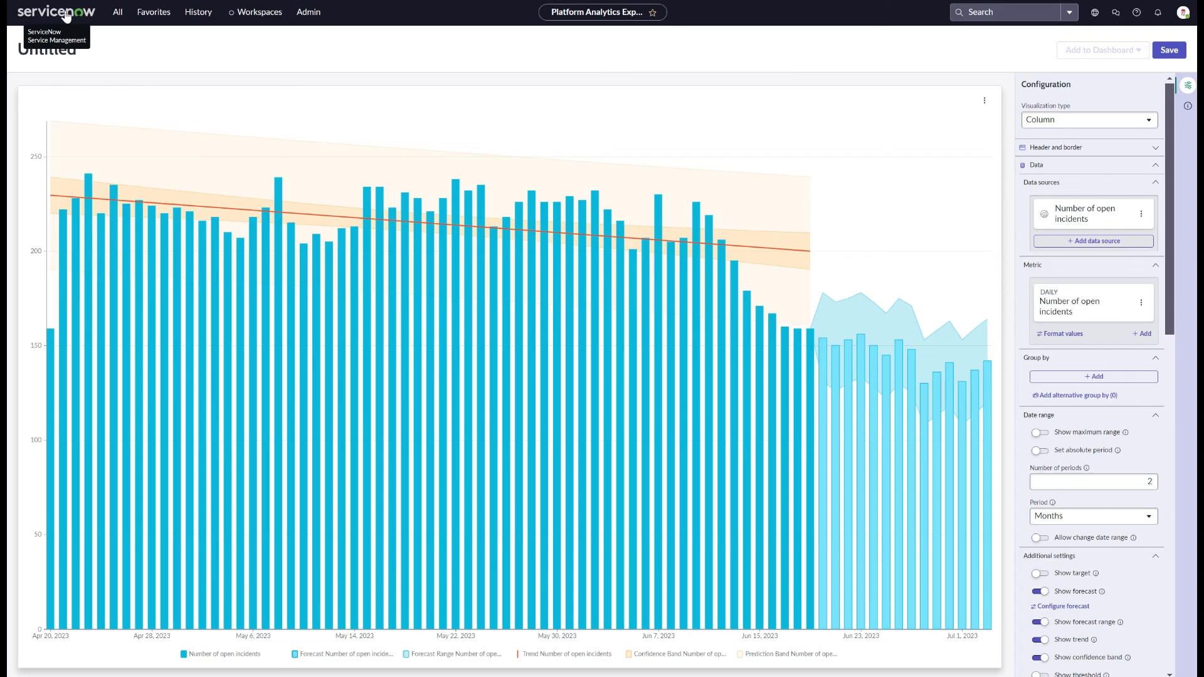
Step: Return to the Admin Home page via the ServiceNow logo
left_click(118, 11)
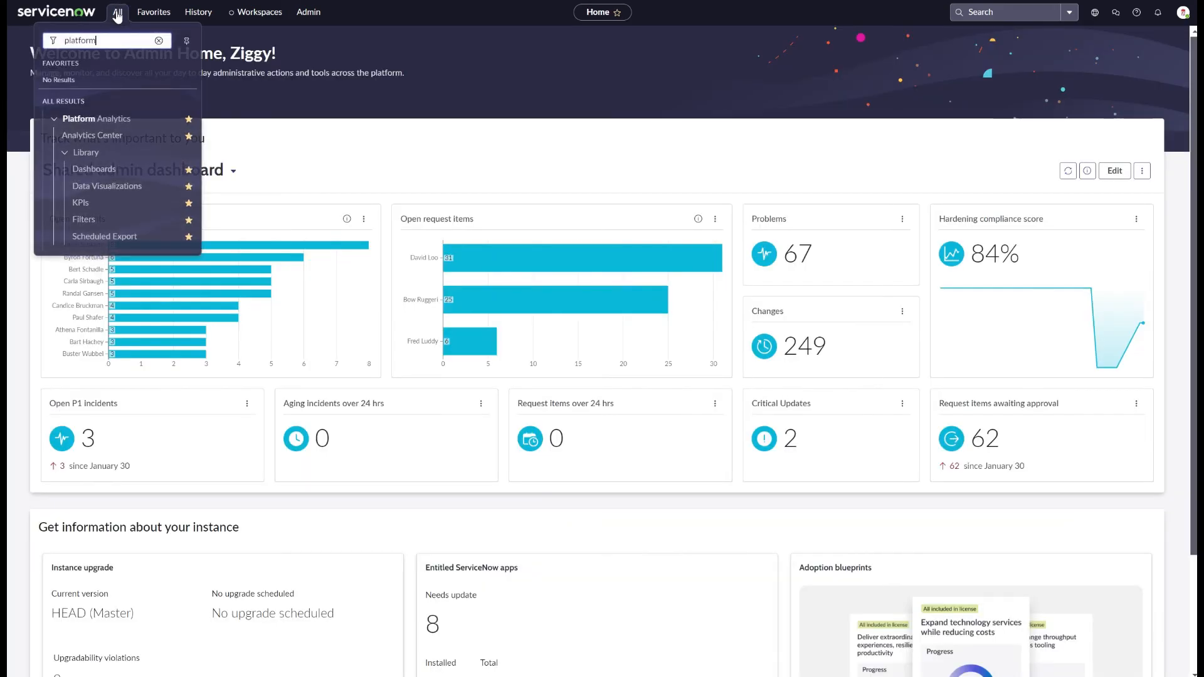
mouse_move(97, 130)
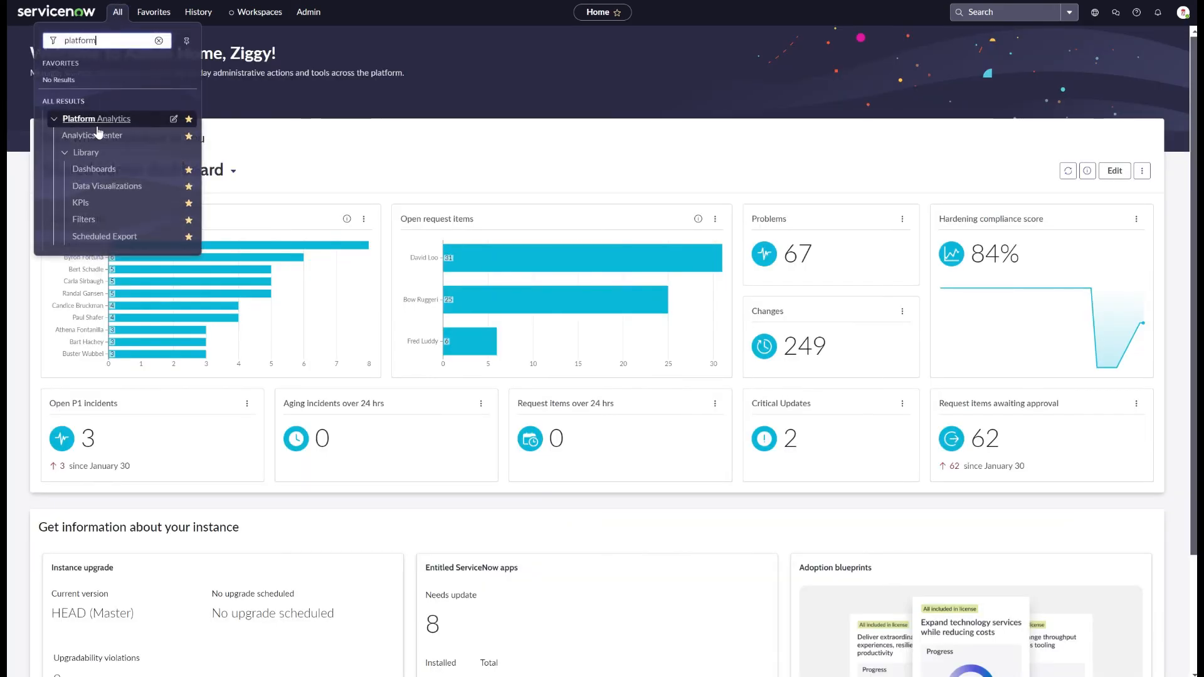
mouse_move(81, 203)
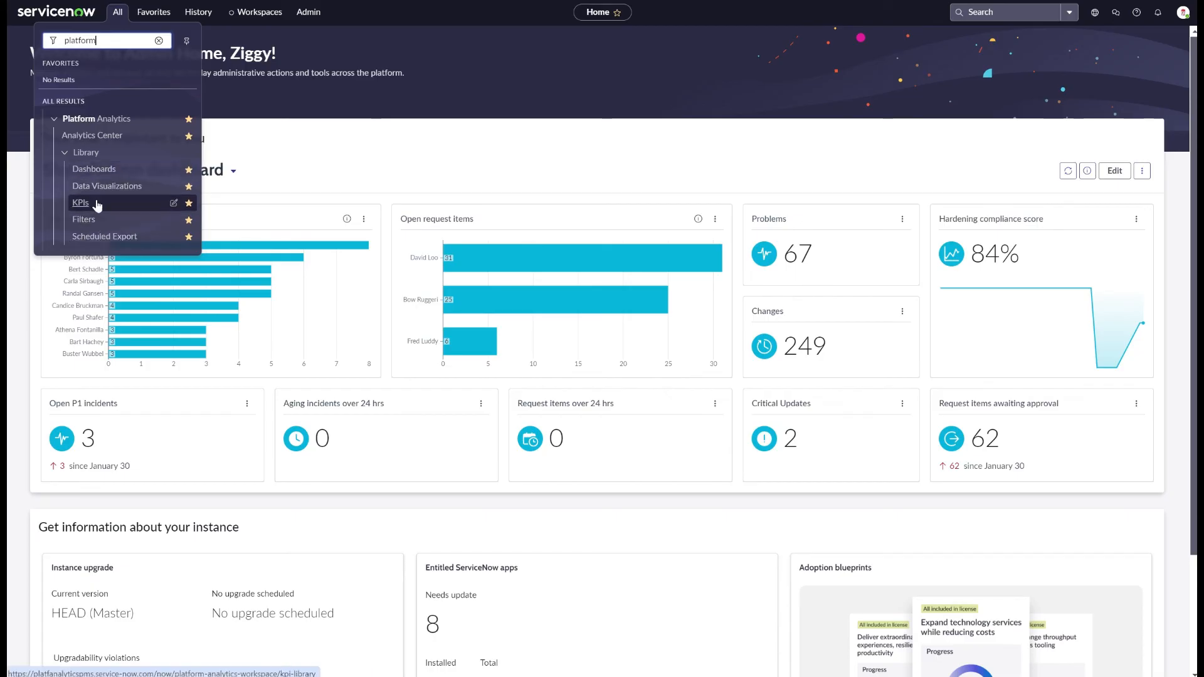
Step: Reopen the untitled open-incidents column visualization from the Platform Analytics menu
left_click(108, 186)
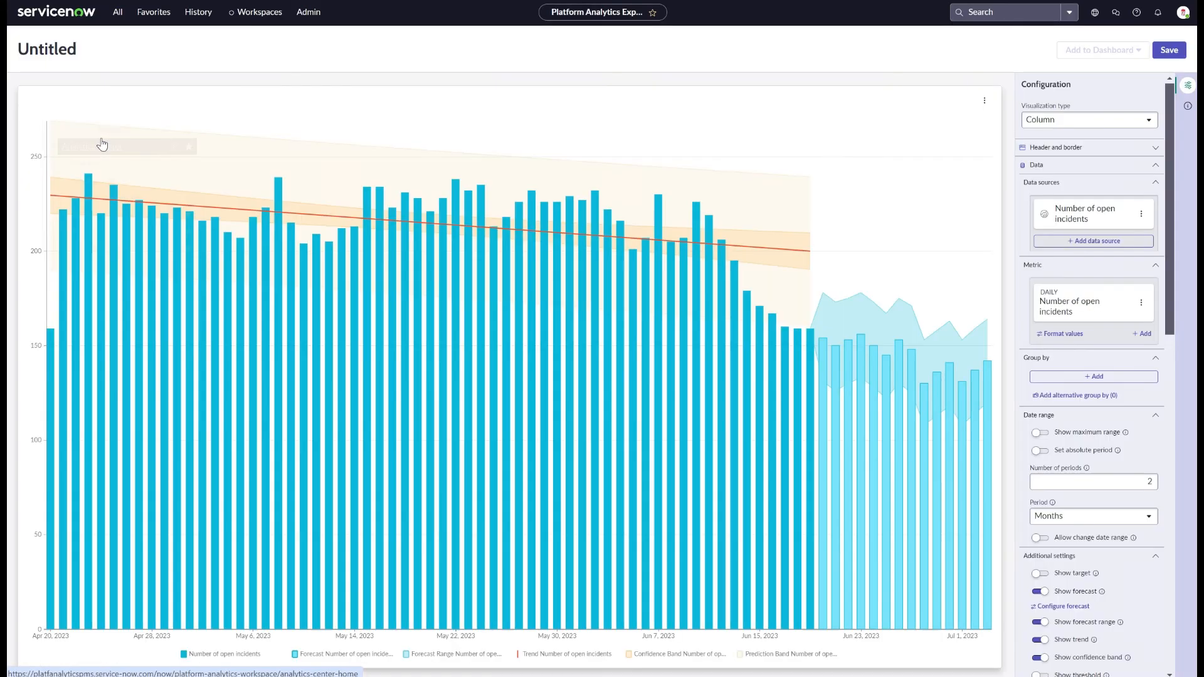